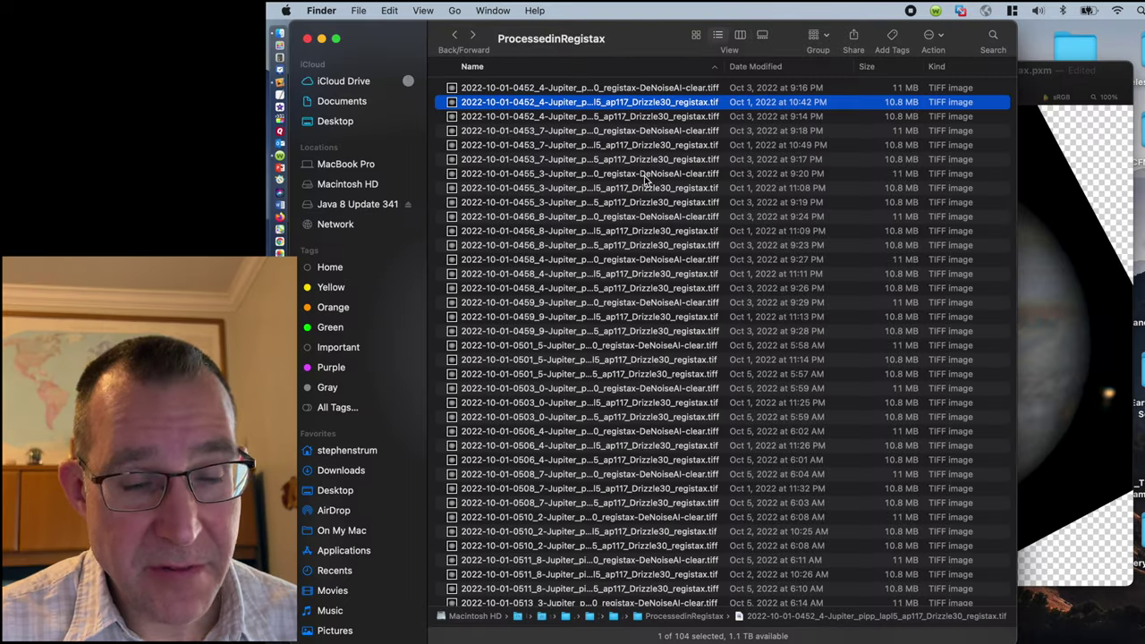
pyautogui.moveTo(617, 155)
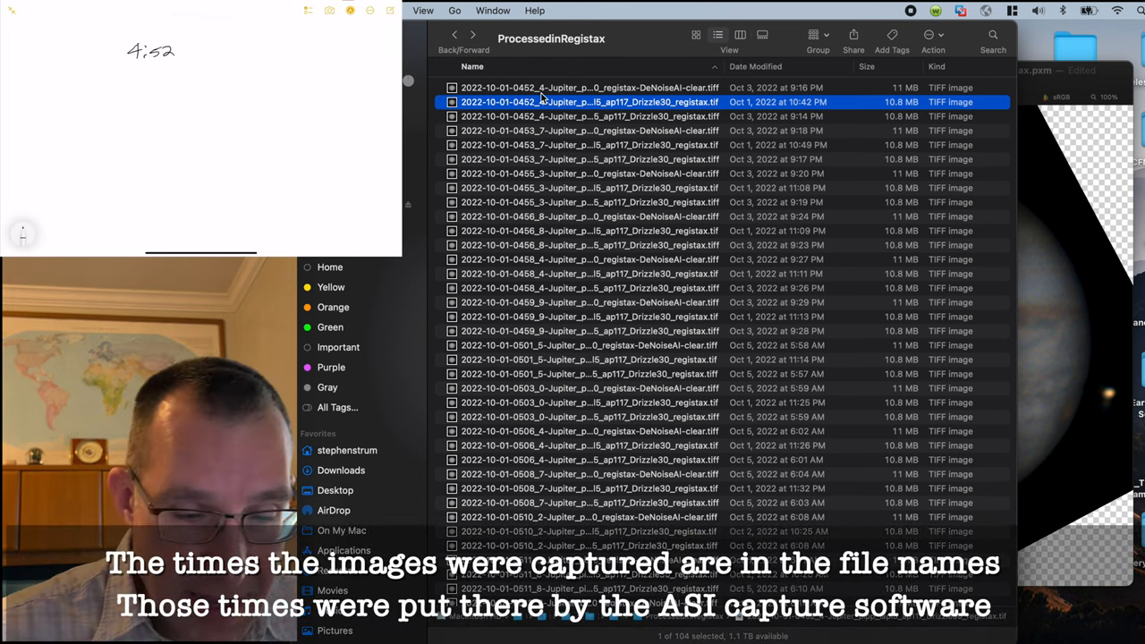
# Step: Scroll the ProcessedinRegistax list to read the capture times in the frame file names
pyautogui.scroll(-3)
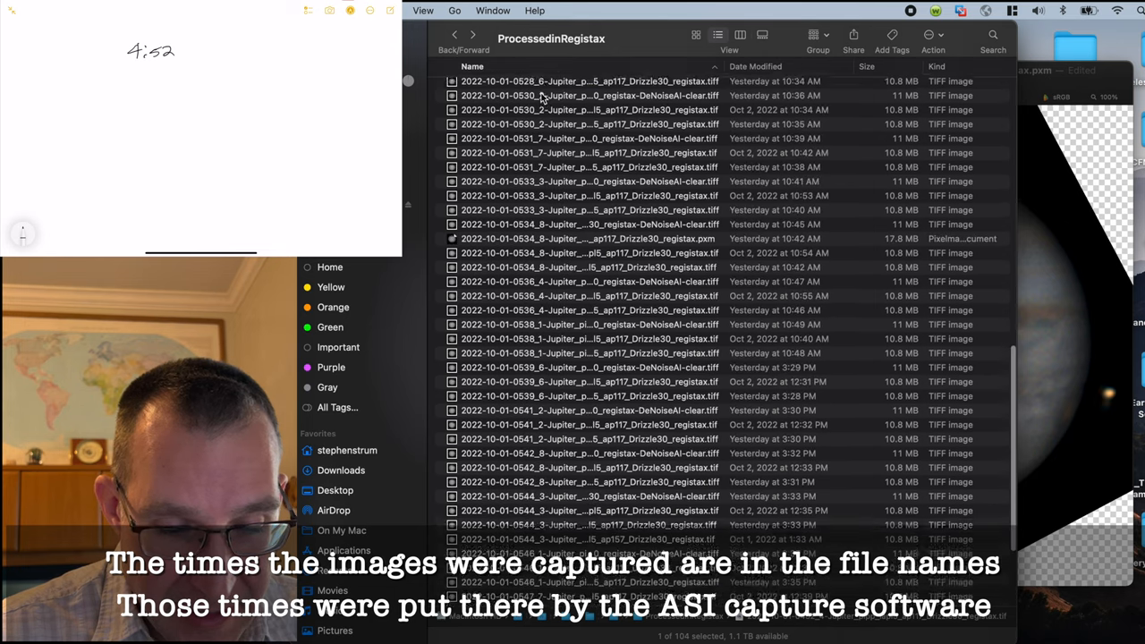
pyautogui.scroll(-3)
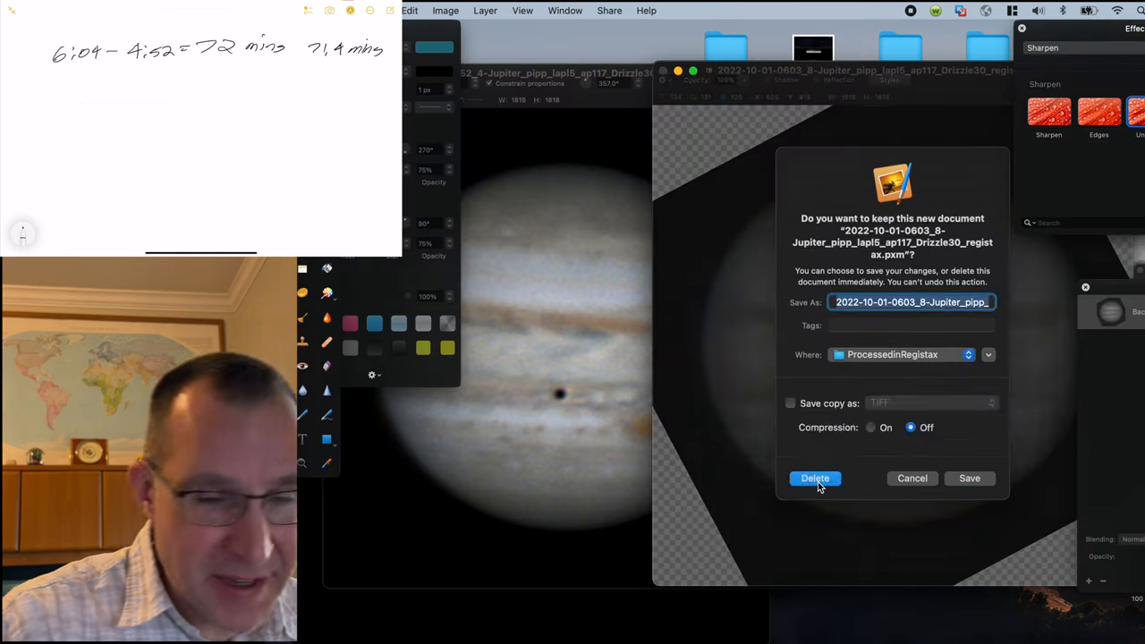
# Step: Discard the unsaved 0603 document and start the Transform on the 0452 frame
pyautogui.click(814, 478)
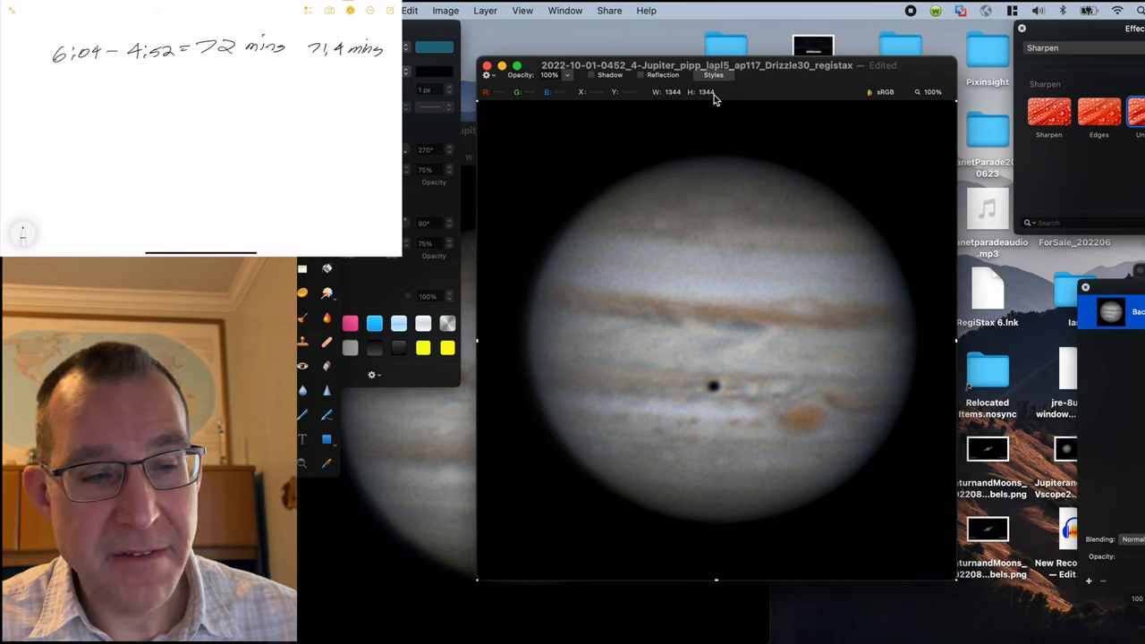
pyautogui.moveTo(715, 98)
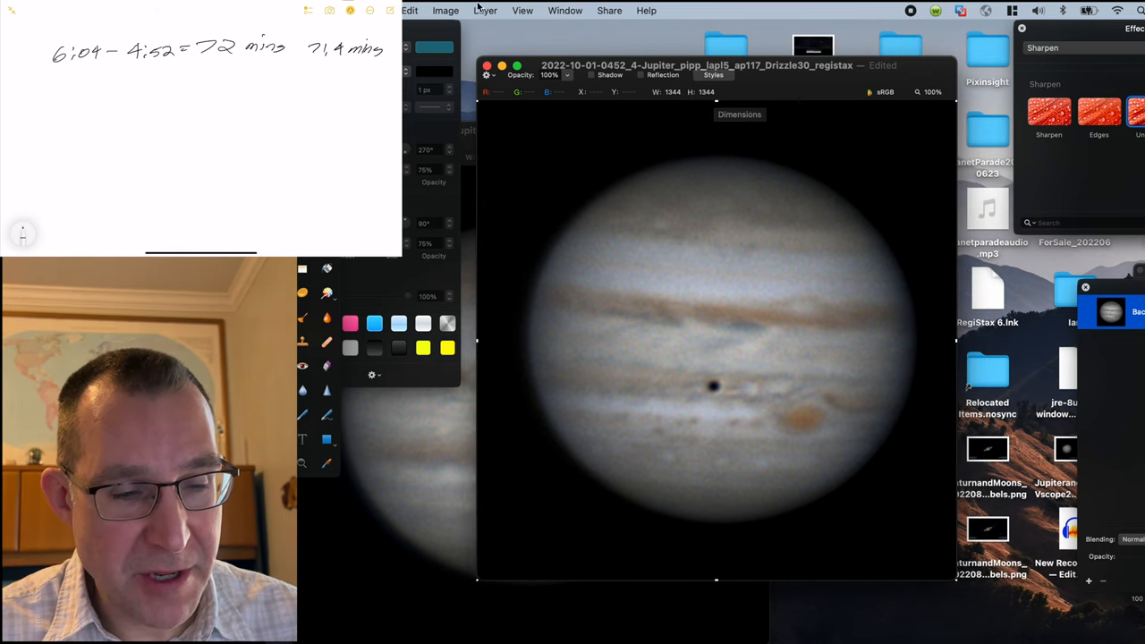
pyautogui.click(410, 10)
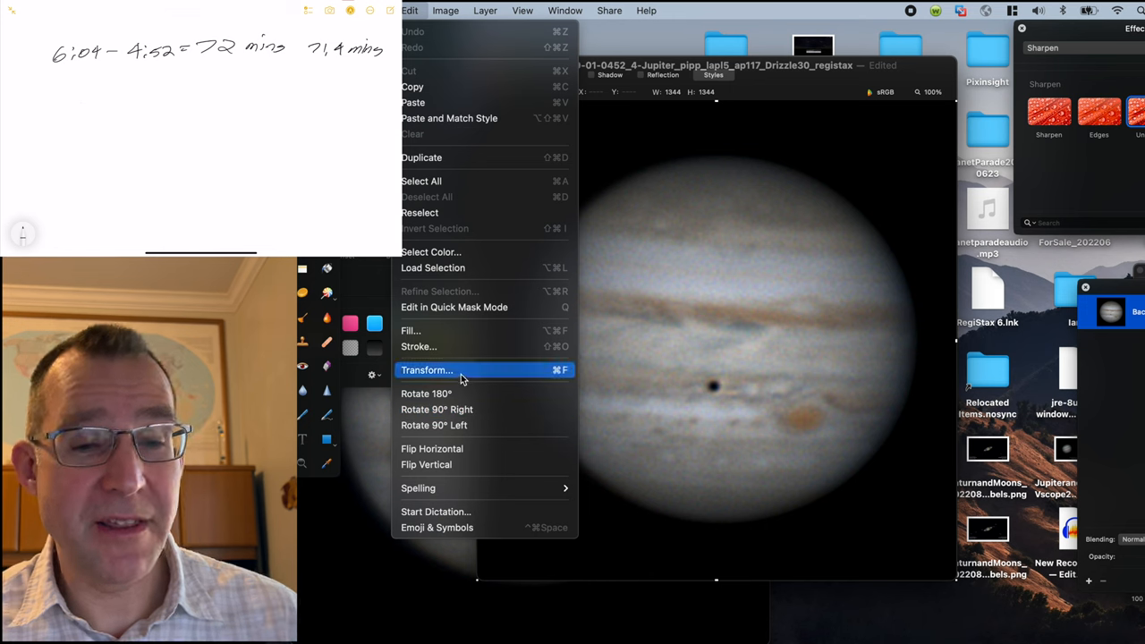
pyautogui.click(425, 369)
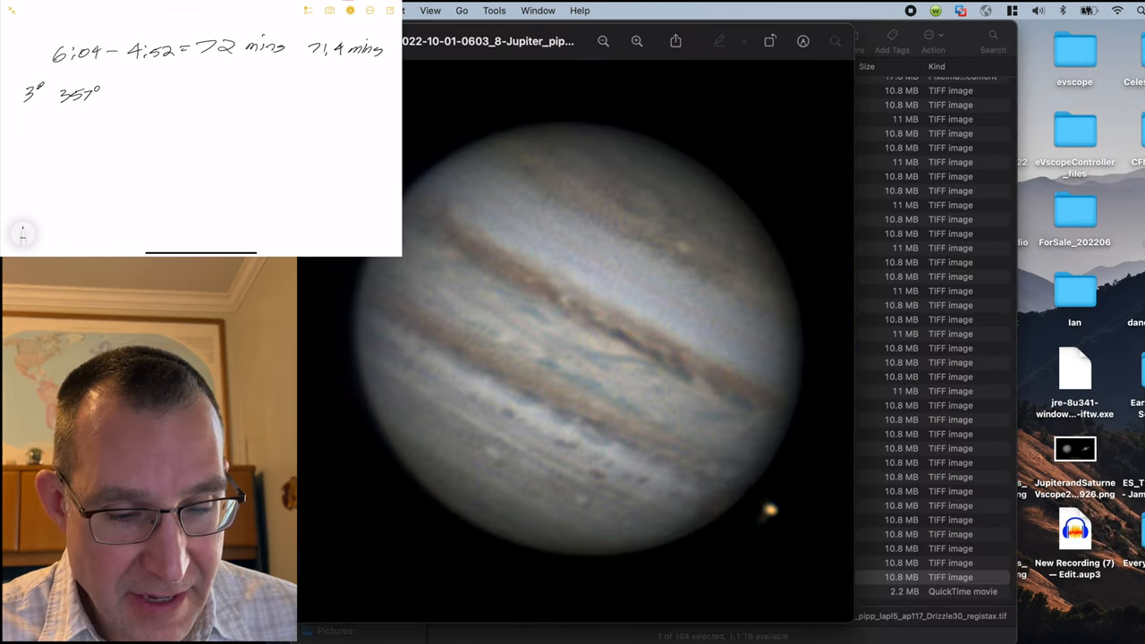
# Step: Open the 0603 TIFF and rotate it to 331.5° so the cloud bands lie level
pyautogui.click(717, 34)
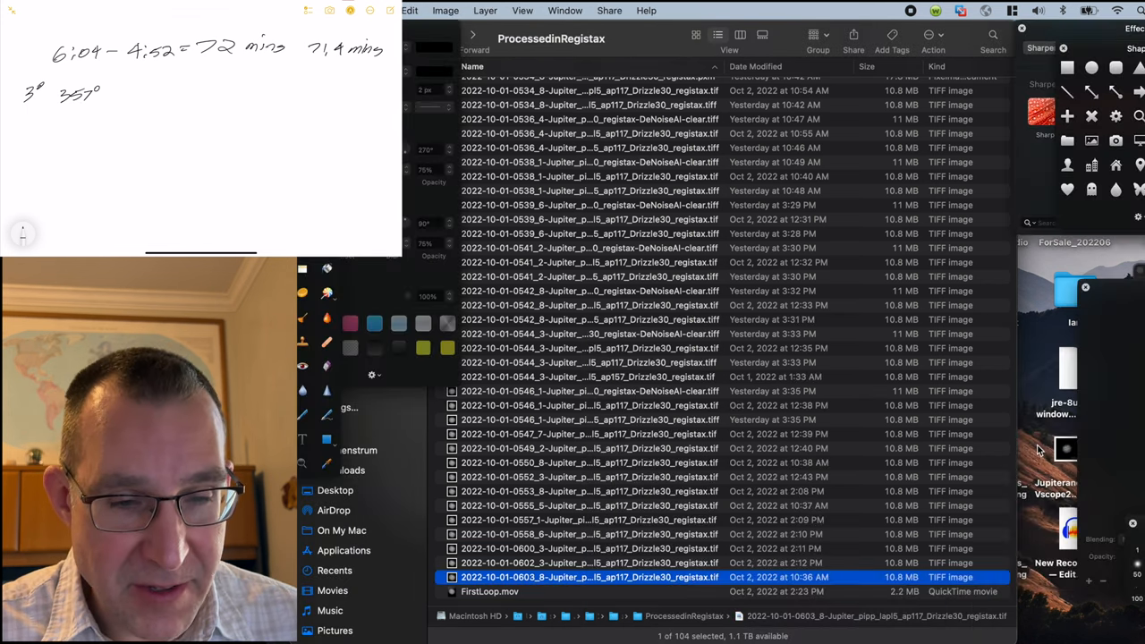
pyautogui.doubleClick(588, 577)
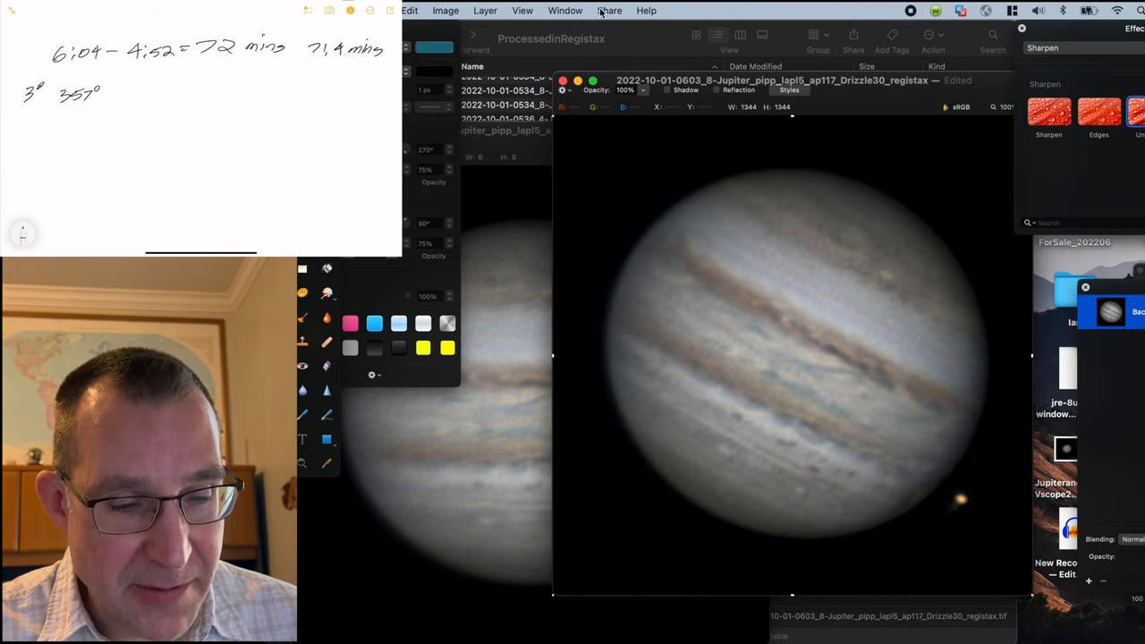
pyautogui.click(409, 10)
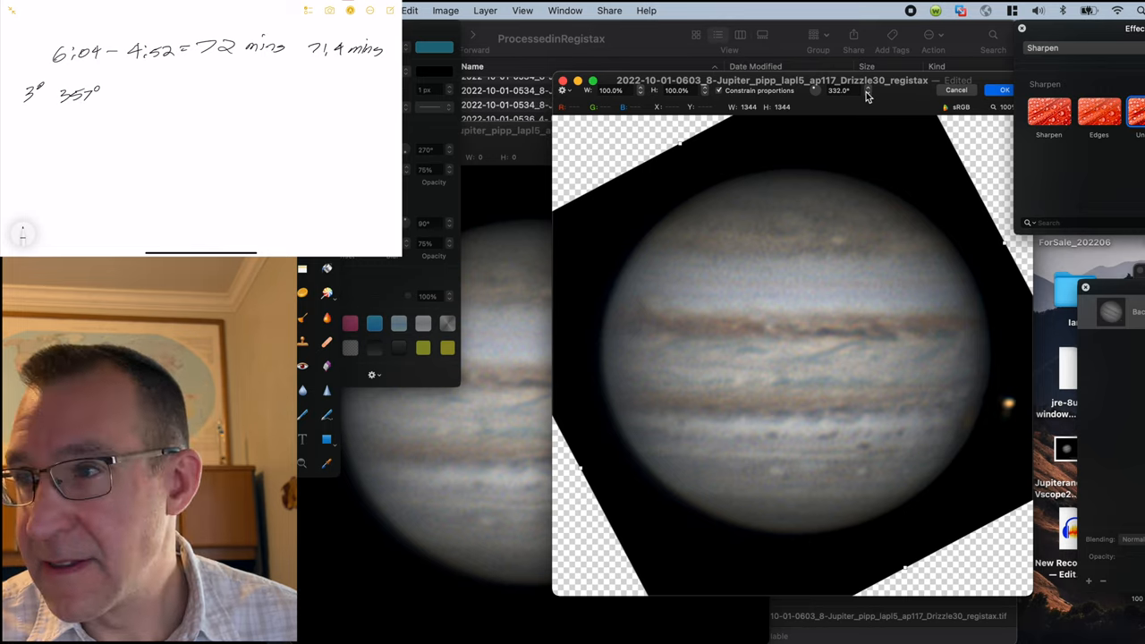
pyautogui.click(999, 90)
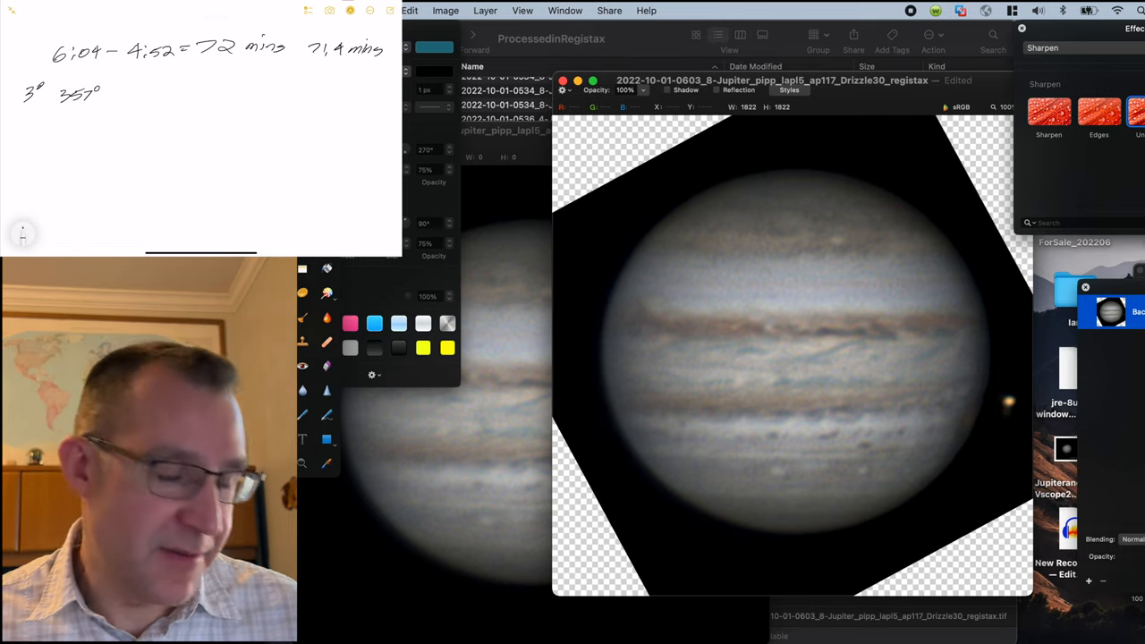
pyautogui.write('-331.5')
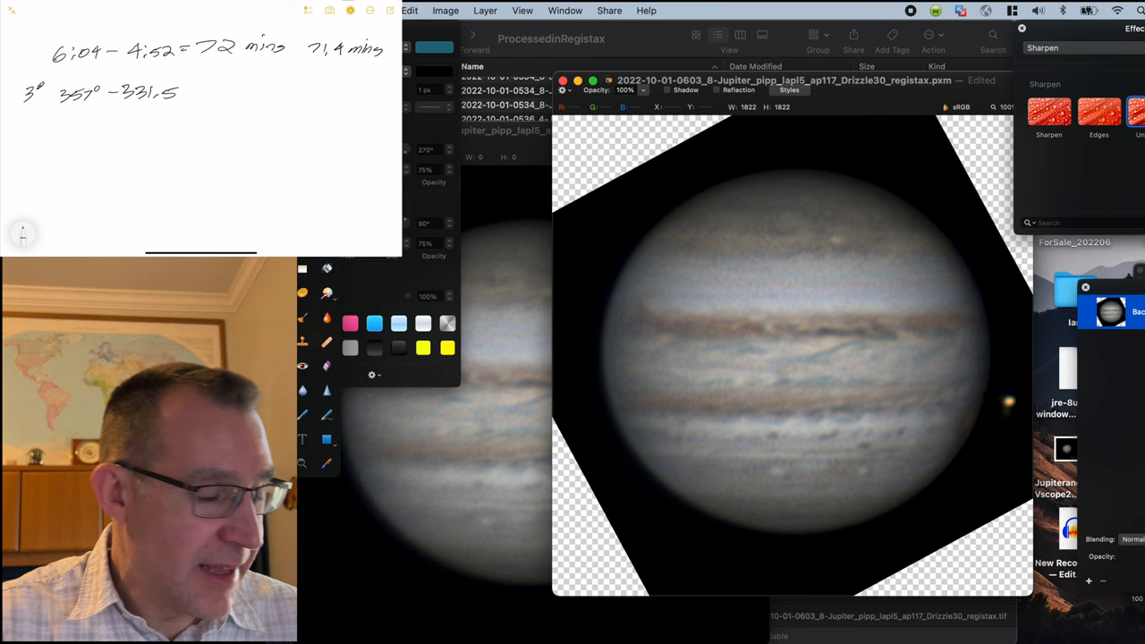
pyautogui.write('= 255')
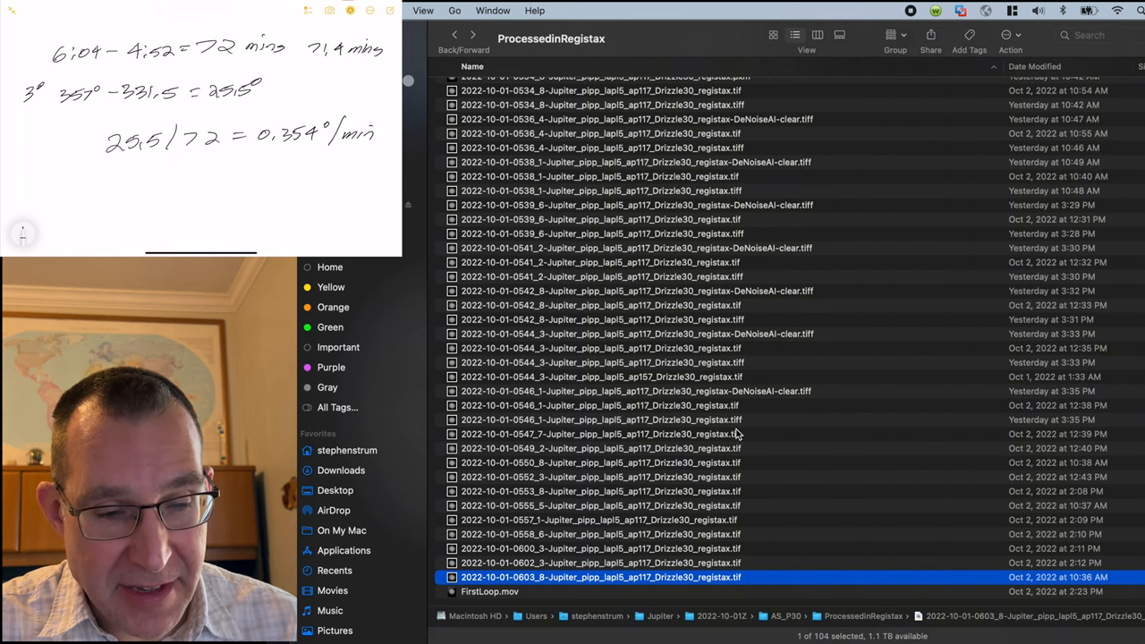
# Step: Open the 0547 TIFF from Finder in Pixelmator Pro
pyautogui.click(599, 434)
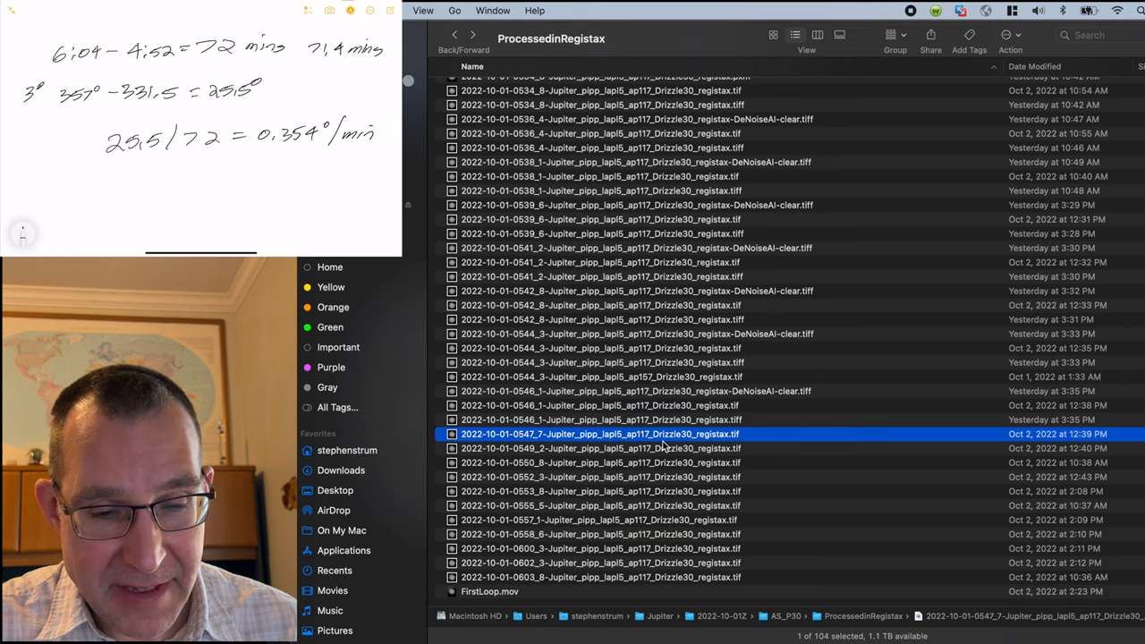
pyautogui.rightClick(600, 433)
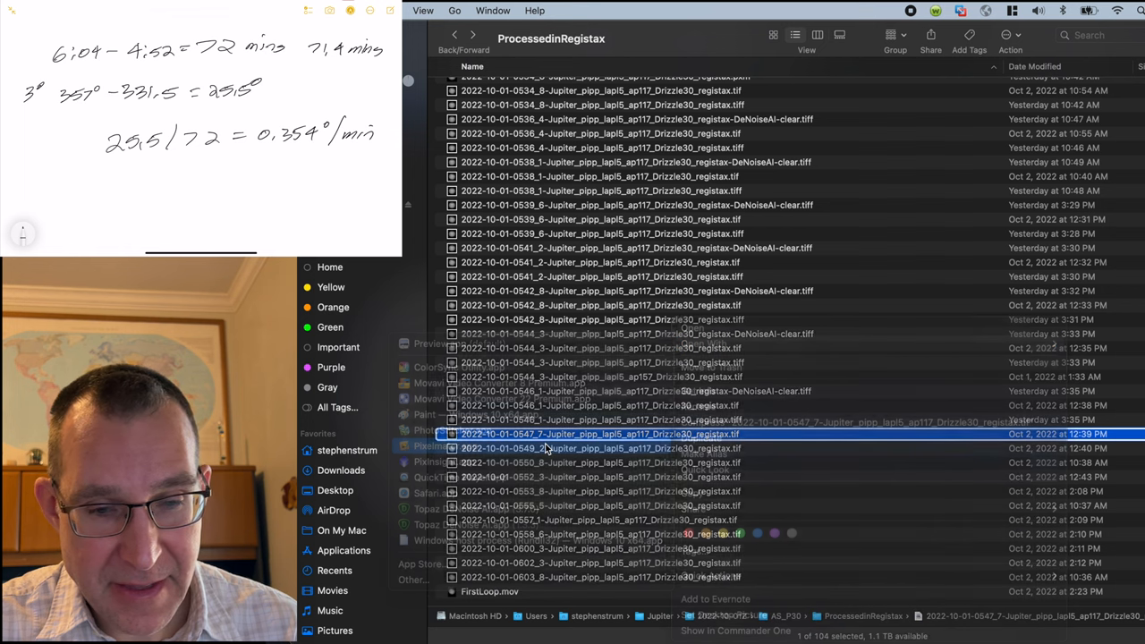
pyautogui.doubleClick(601, 434)
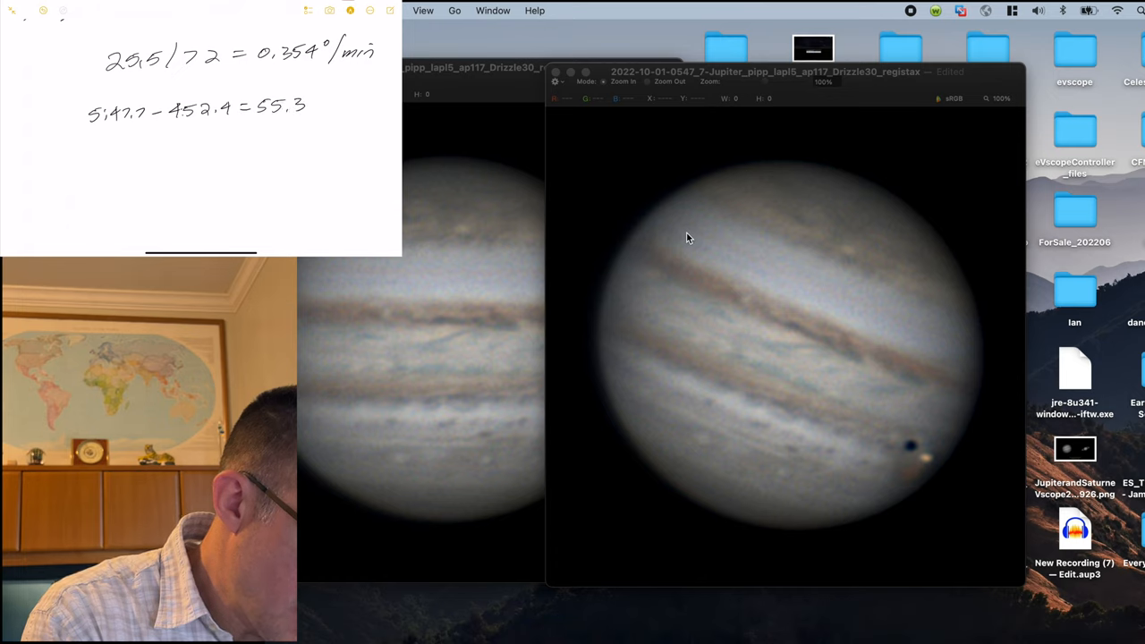
pyautogui.write('min')
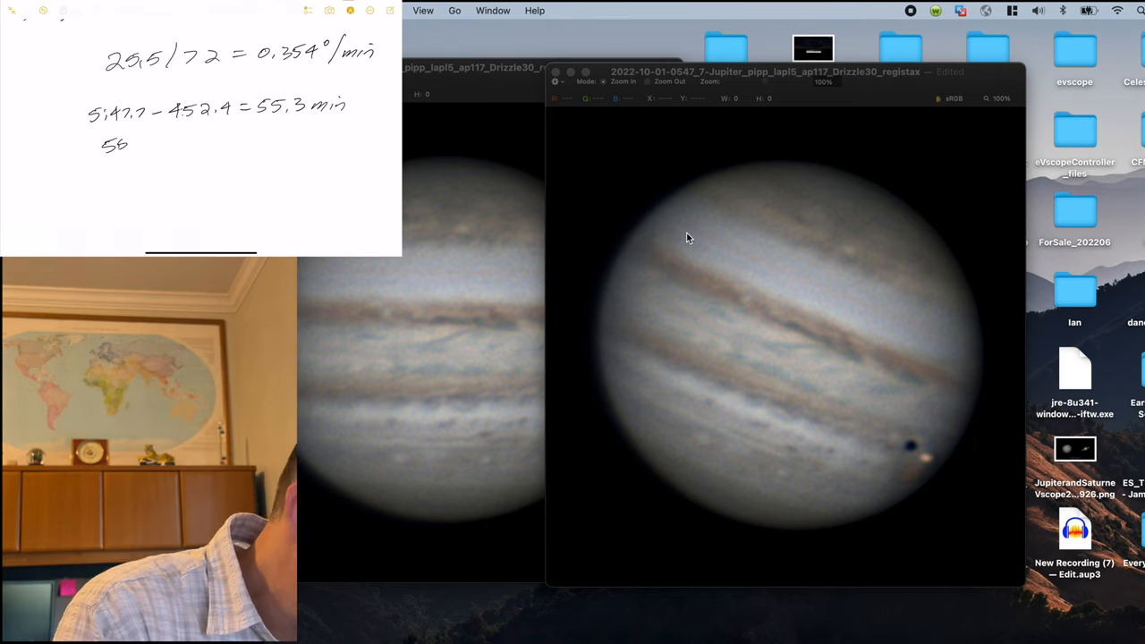
pyautogui.write('55.3 x')
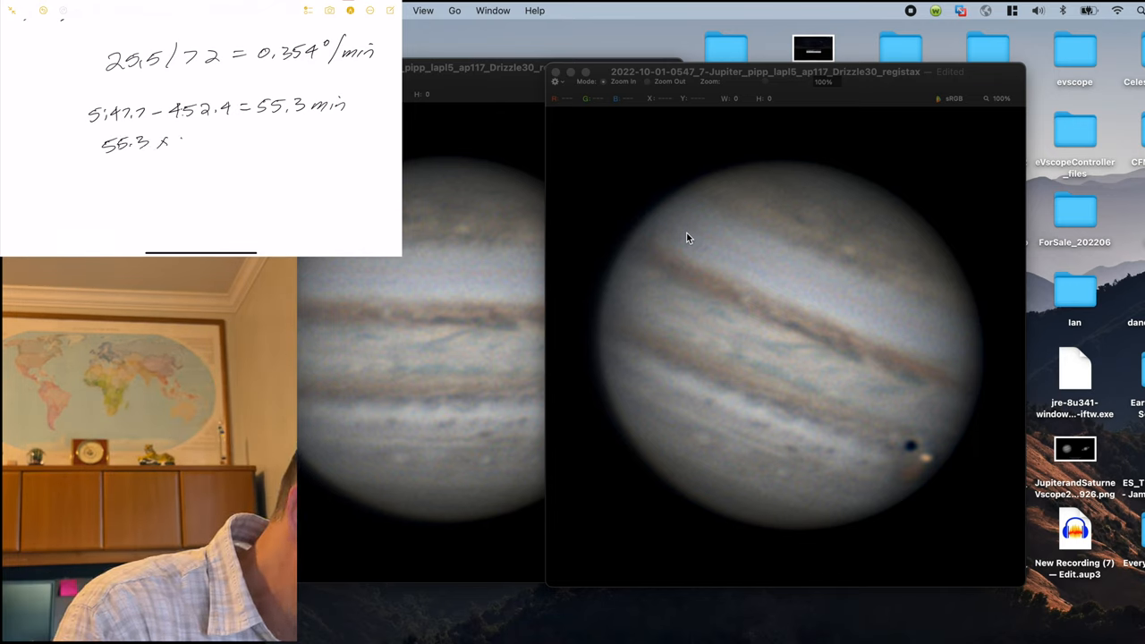
pyautogui.write('0,354 = 19,58°')
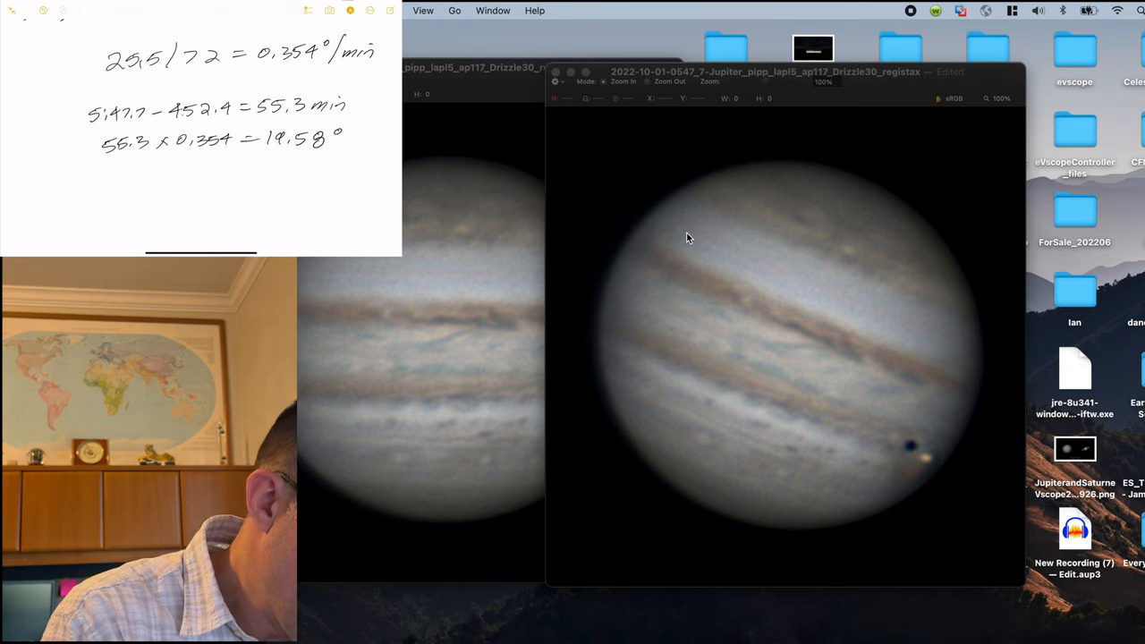
pyautogui.write('+3')
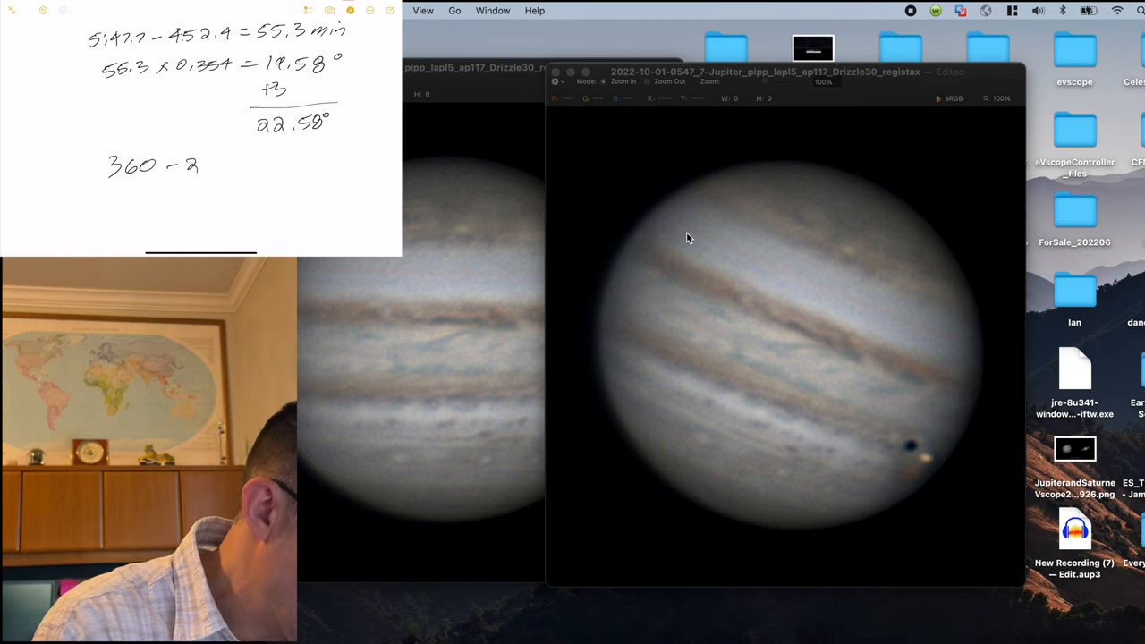
pyautogui.write('22.5°')
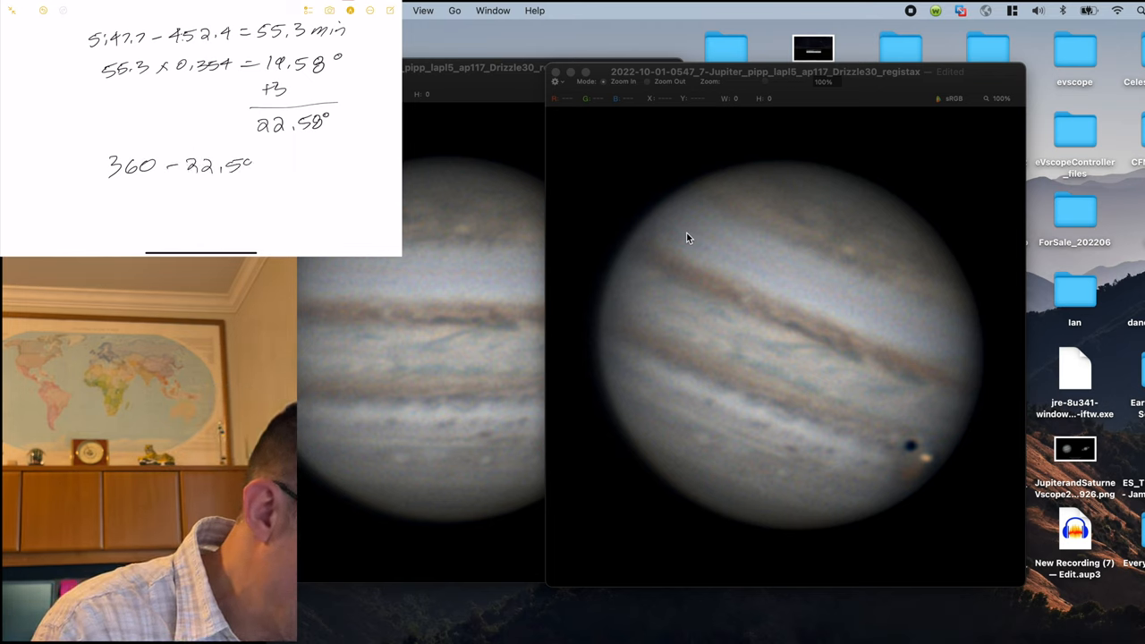
pyautogui.write('=')
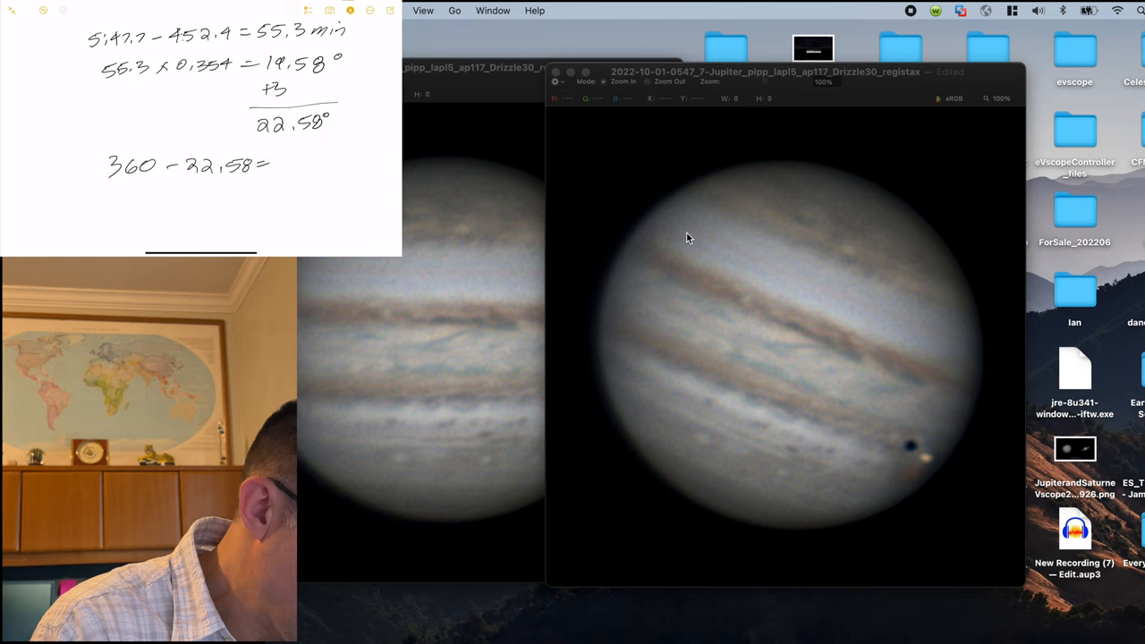
pyautogui.write('9')
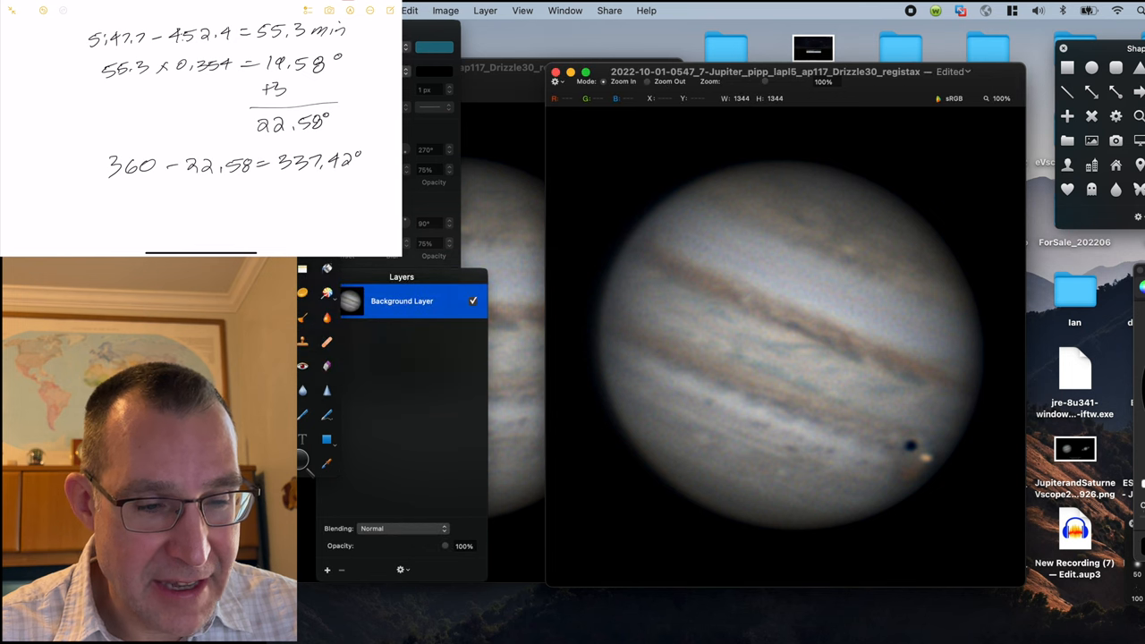
# Step: Rotate the 0547 frame by 337.42° using Edit > Transform
pyautogui.click(409, 10)
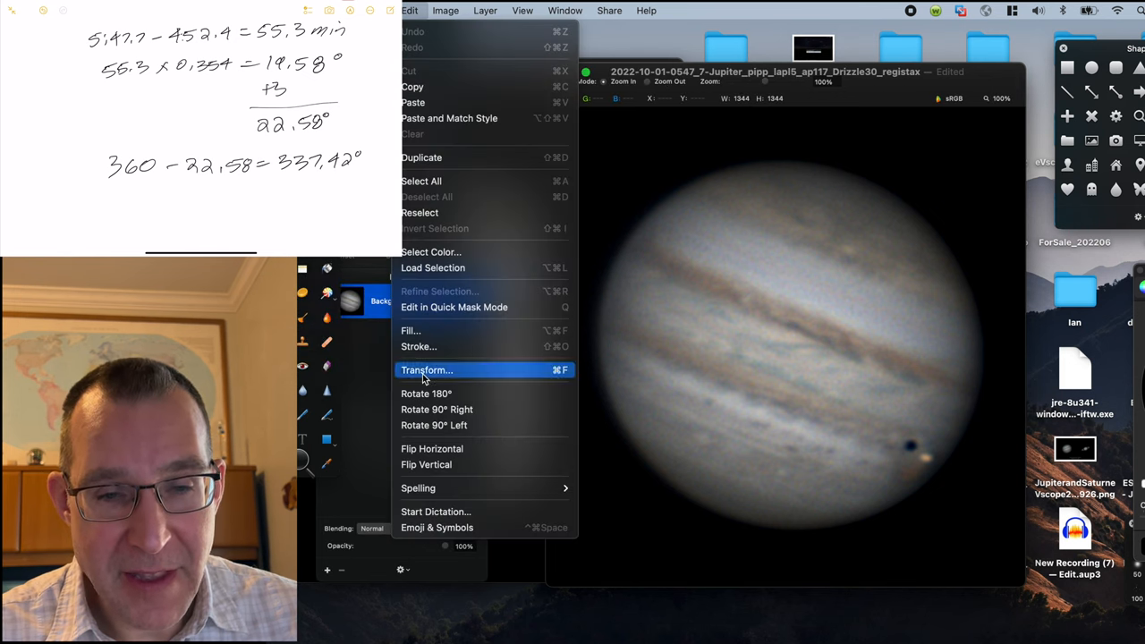
pyautogui.click(427, 369)
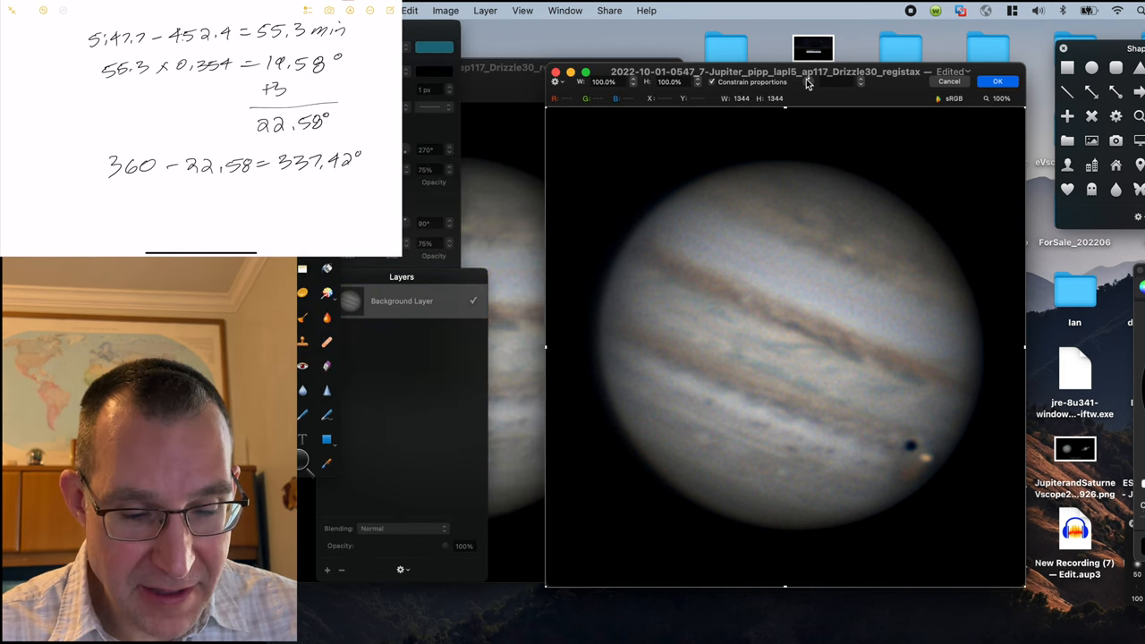
pyautogui.write('337.42')
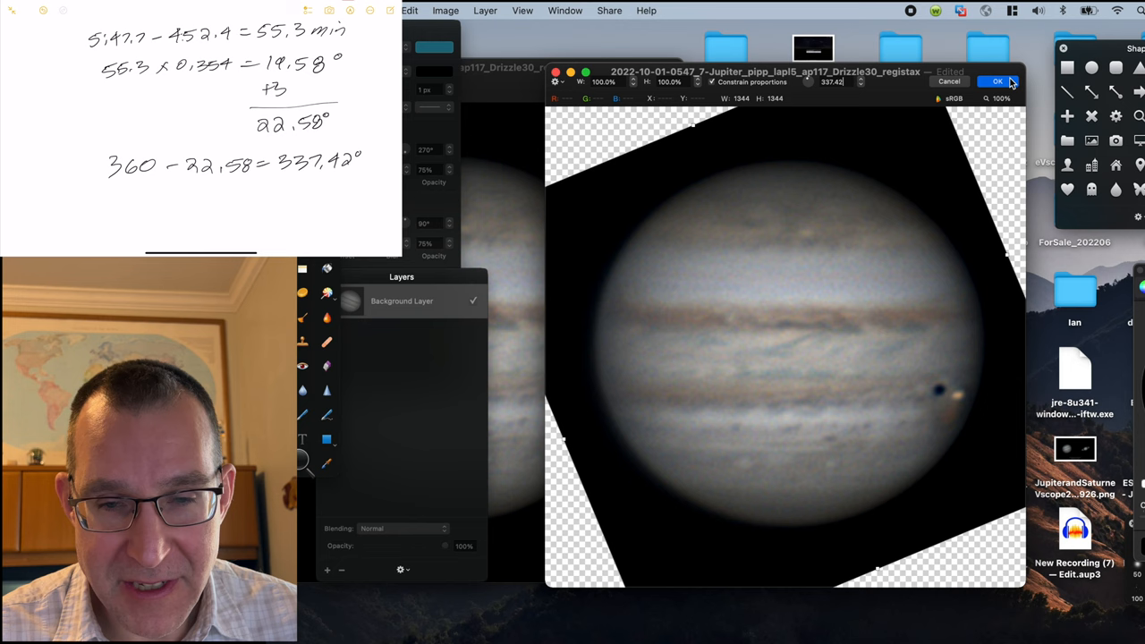
pyautogui.moveTo(1001, 82)
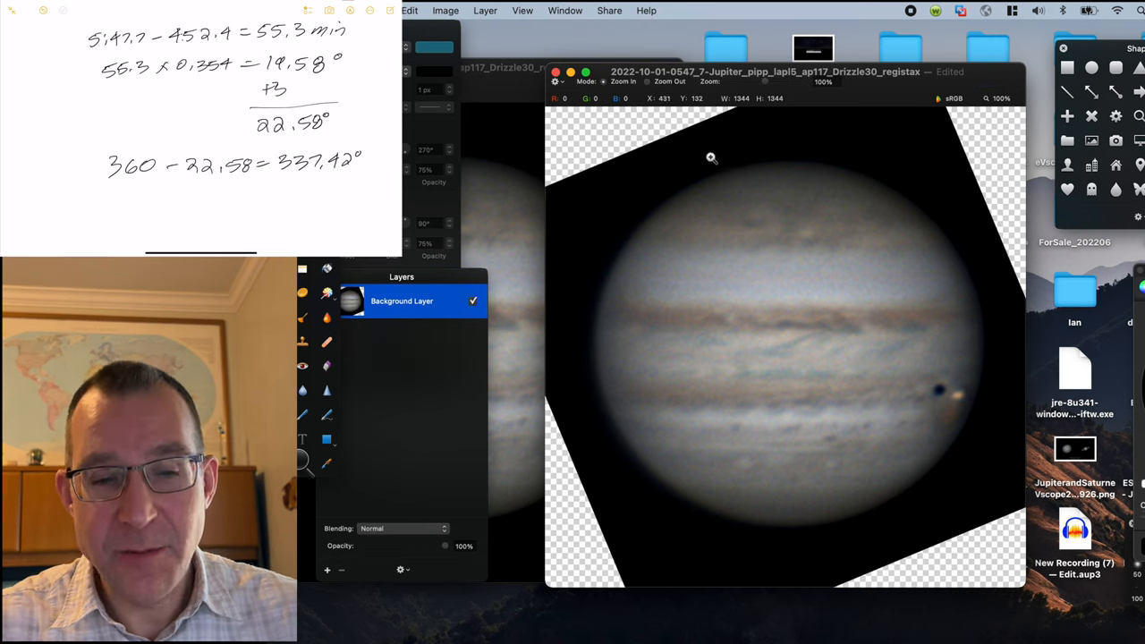
pyautogui.moveTo(783, 195)
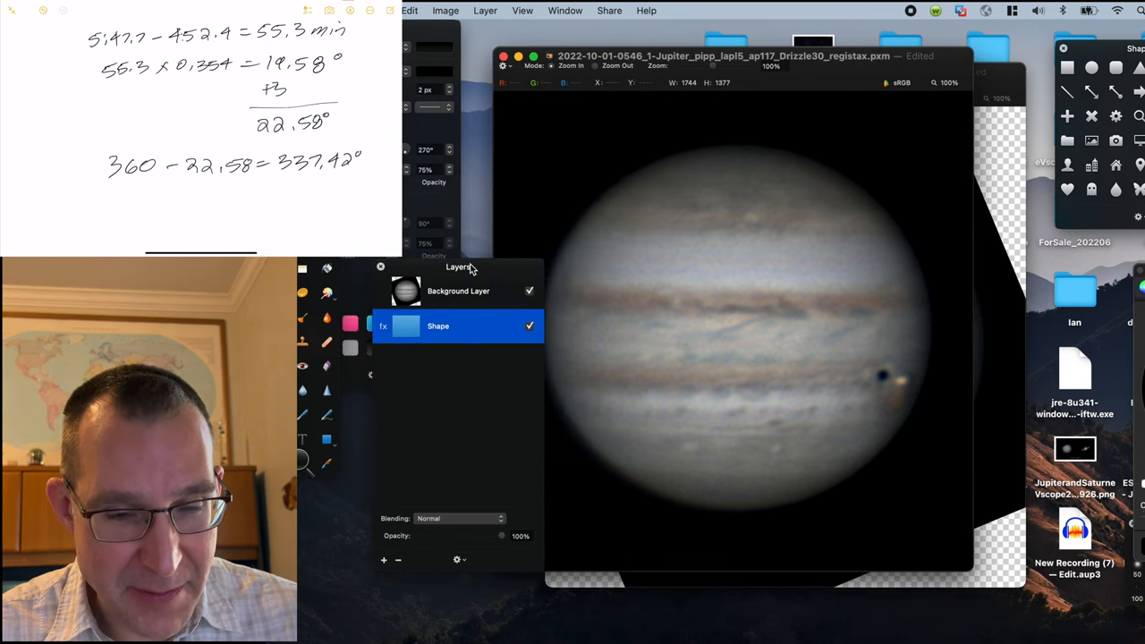
pyautogui.moveTo(641, 221)
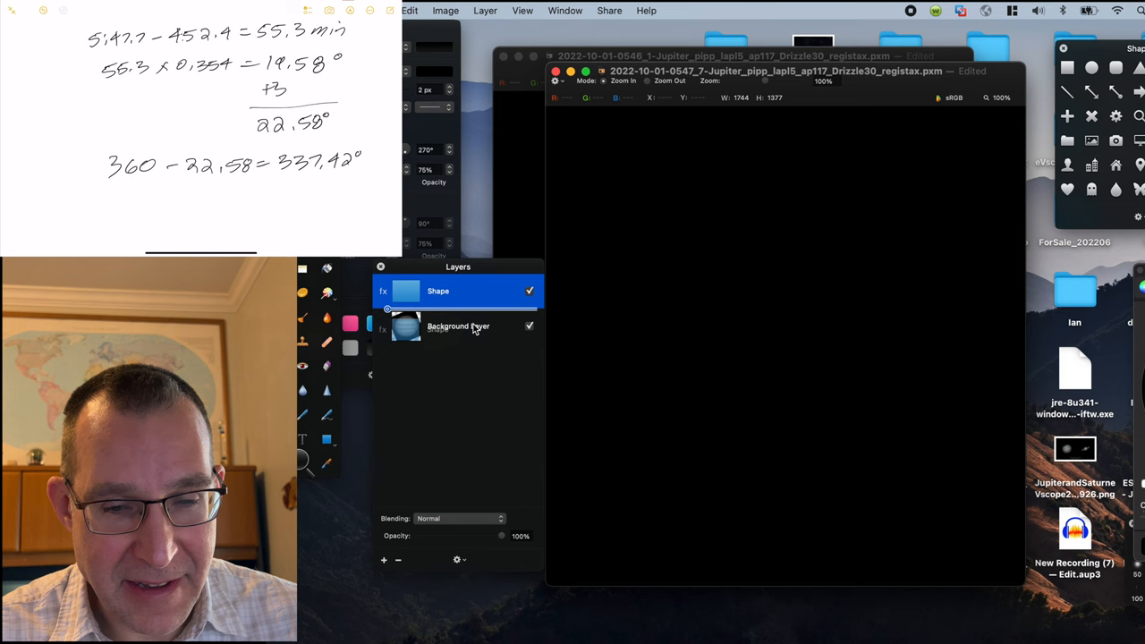
# Step: Drag the Jupiter image layer above the black shape backdrop in the Layers panel
pyautogui.moveTo(458, 290); pyautogui.dragTo(458, 326)
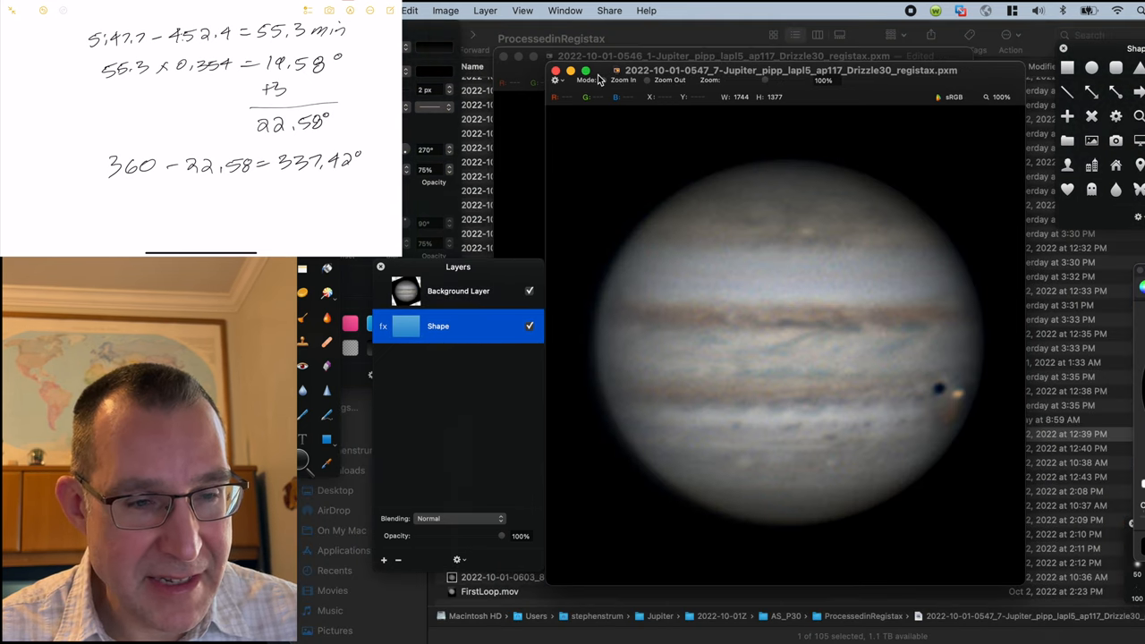
# Step: Close the rotated frame and open the 0547_7 TIFF in Topaz DeNoise AI
pyautogui.click(410, 9)
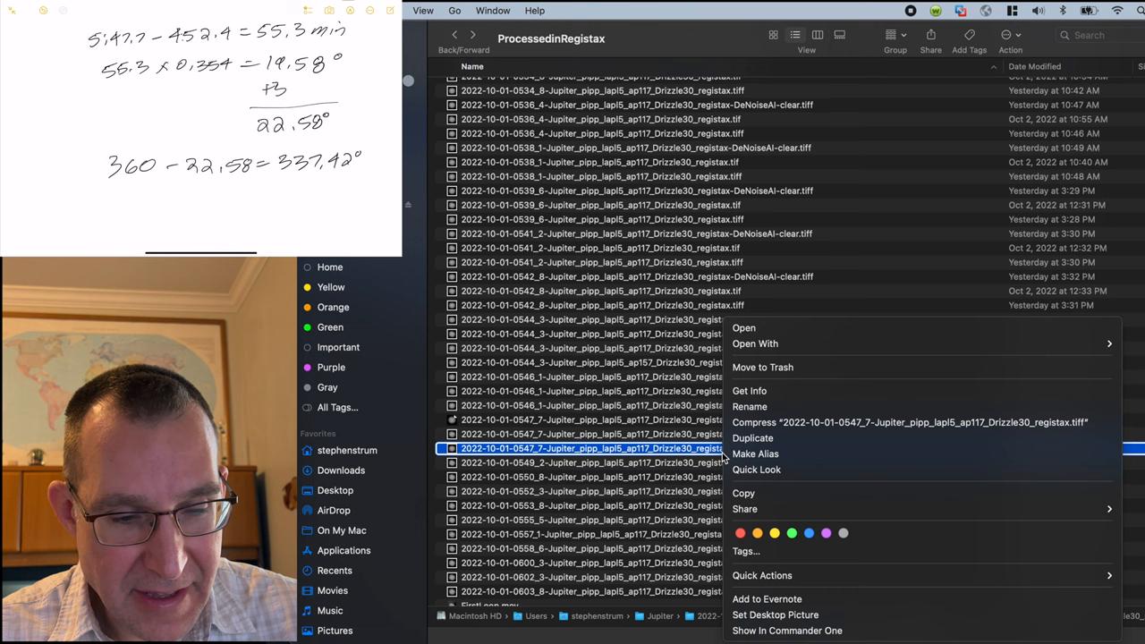
pyautogui.click(755, 344)
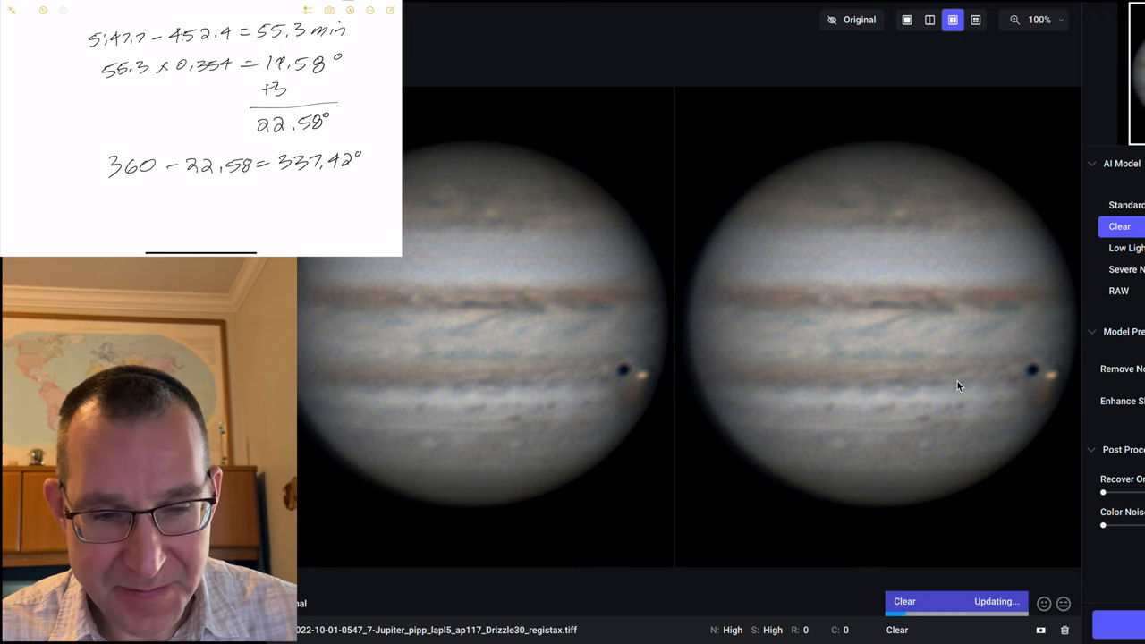
pyautogui.moveTo(1026, 509)
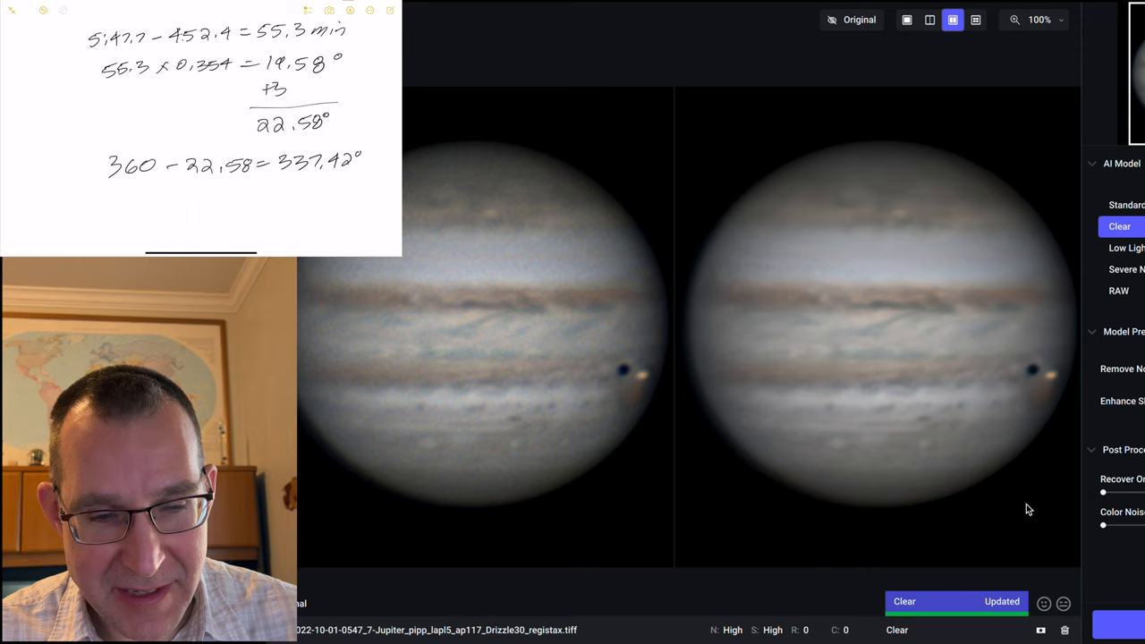
pyautogui.moveTo(964, 460)
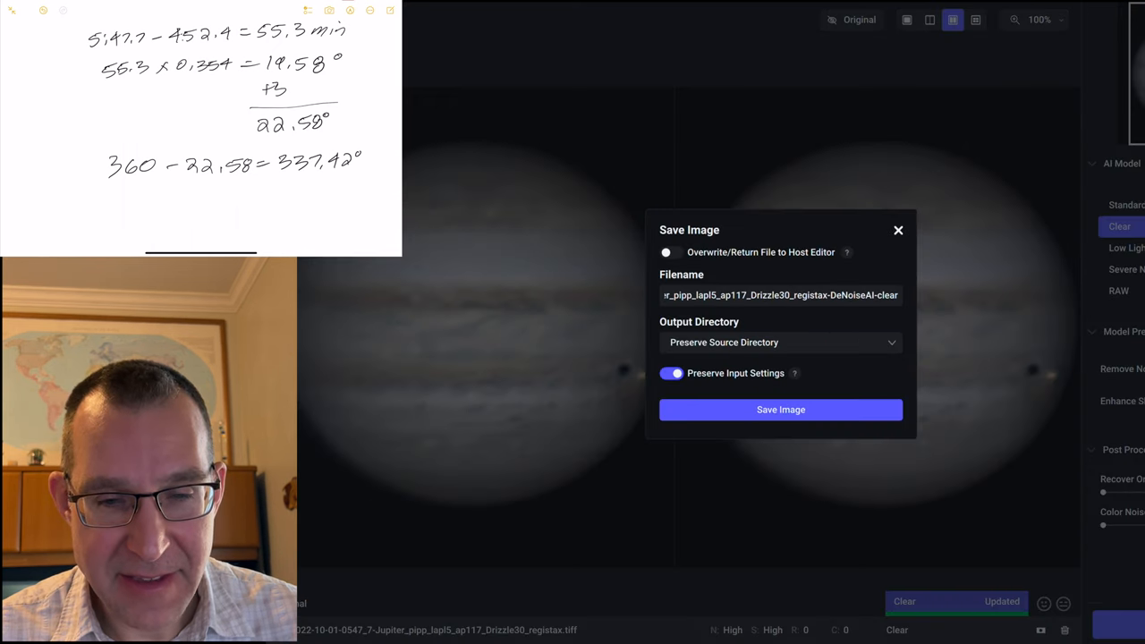
# Step: Save the Clear-model denoised copy into the source directory
pyautogui.click(779, 409)
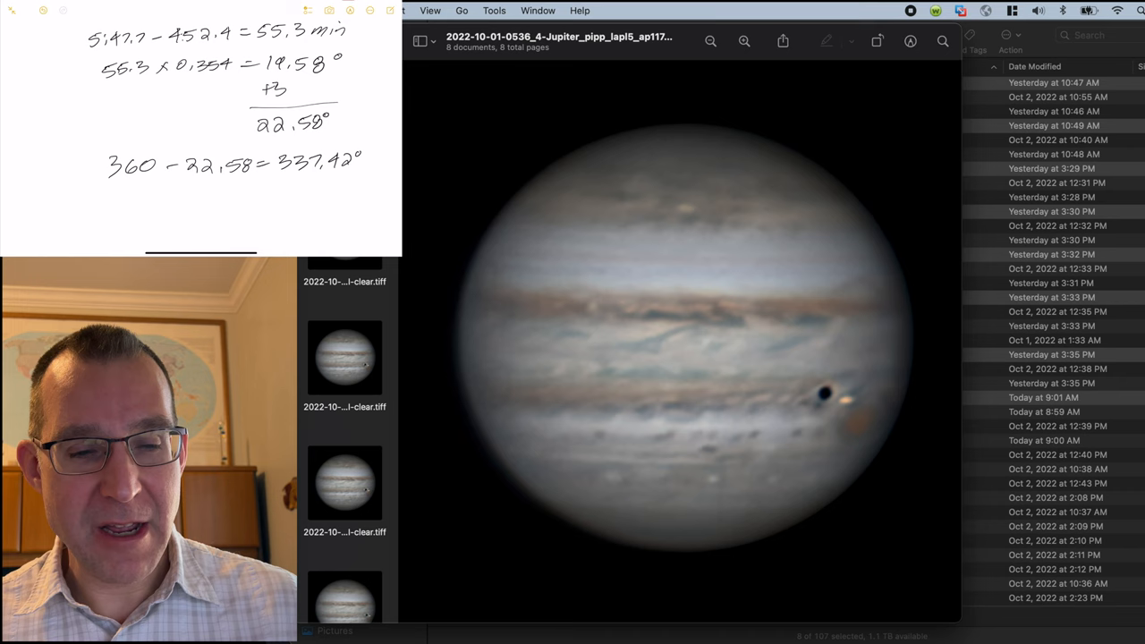
# Step: Click through the denoised frame thumbnails in the Preview sidebar
pyautogui.click(344, 282)
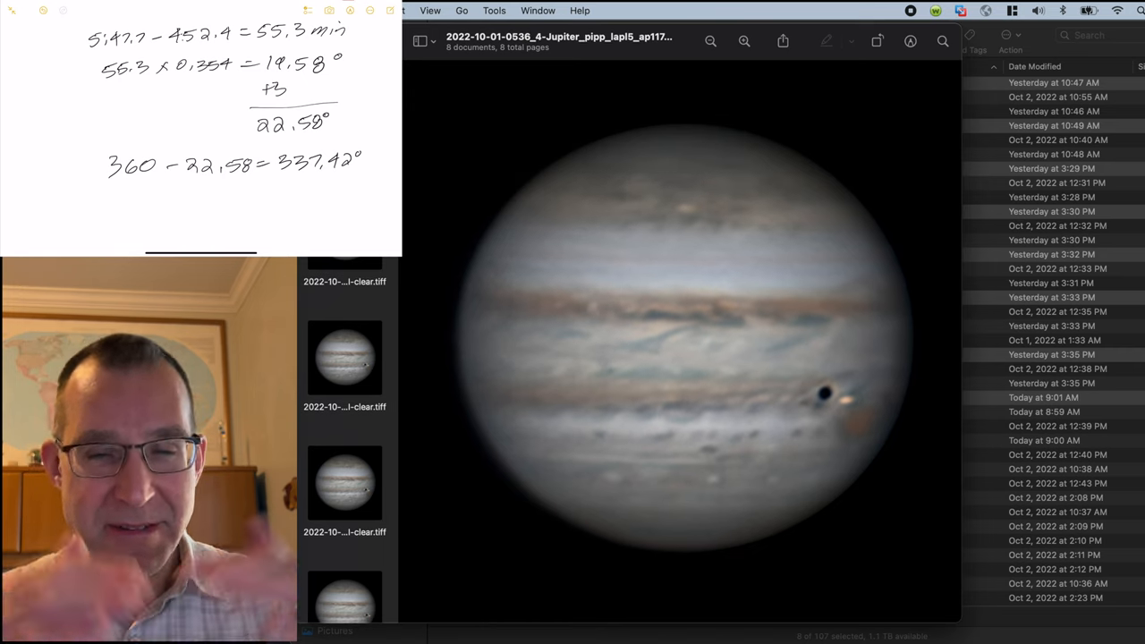
pyautogui.click(345, 357)
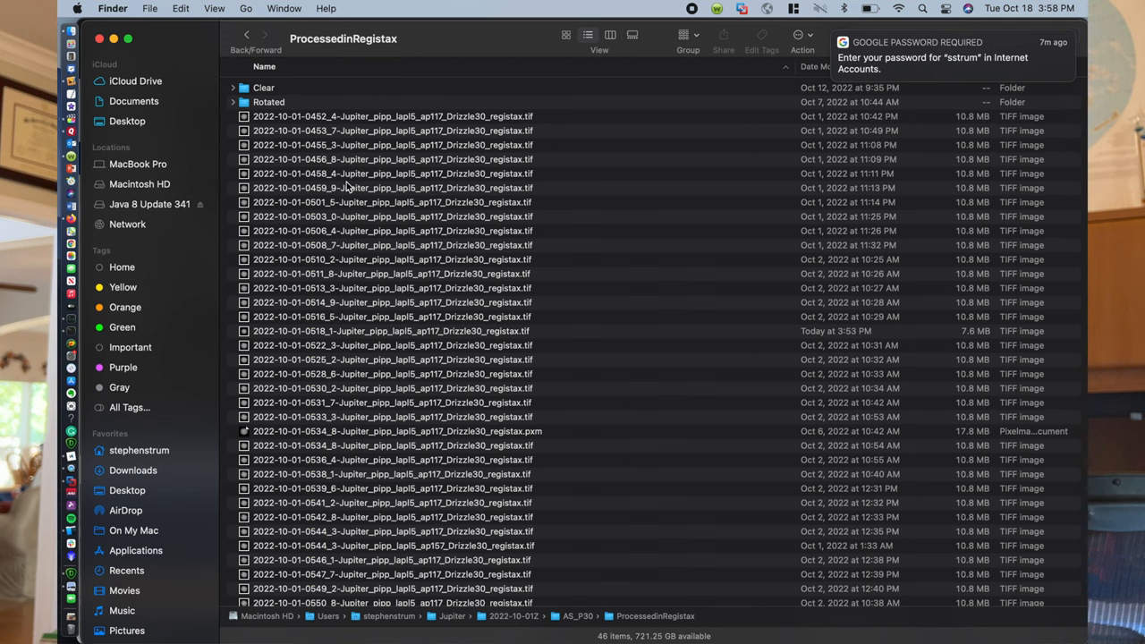
pyautogui.moveTo(189, 310)
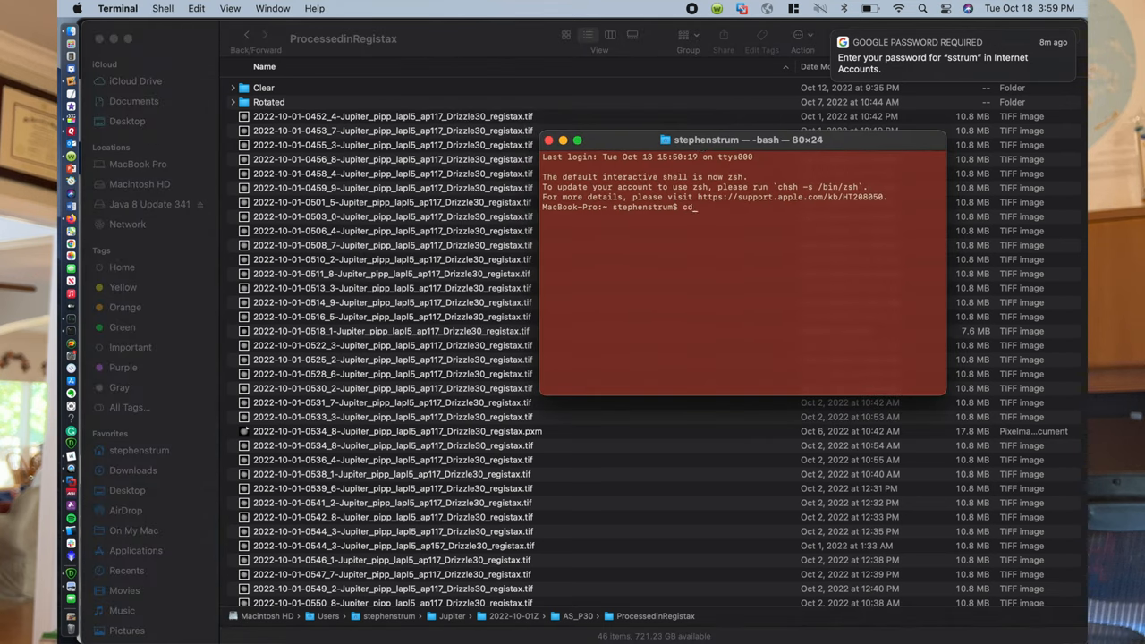
# Step: Change directory with cd to Jupiter/2022-10-01Z/AS_P30/ProcessedinRegistax/
pyautogui.write('Jup')
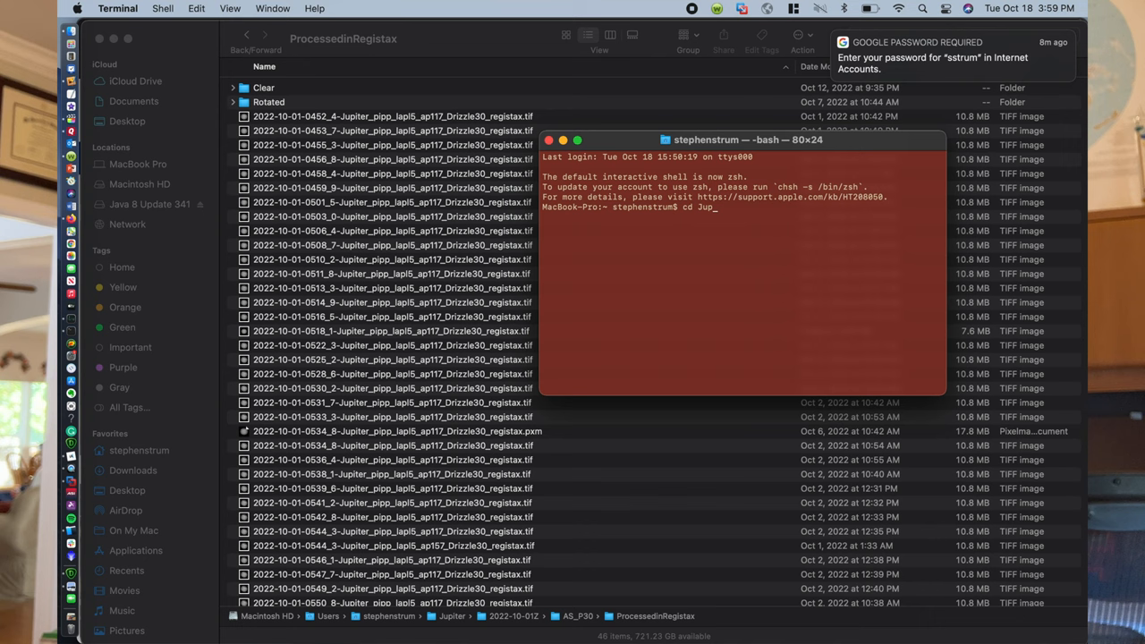
pyautogui.write('iter/2')
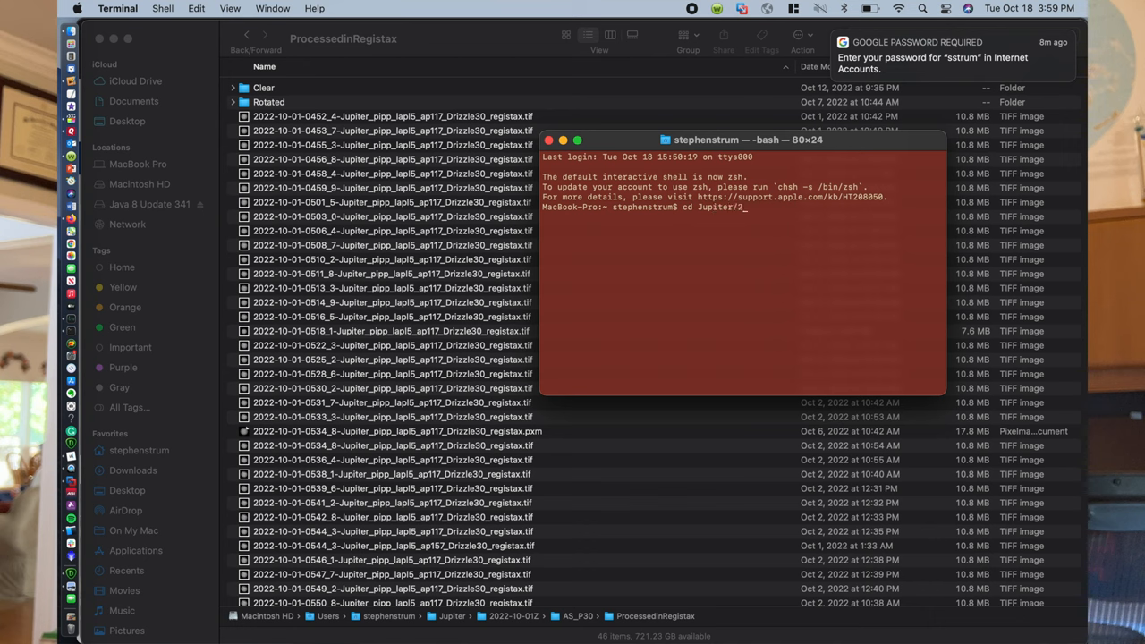
pyautogui.write('022-')
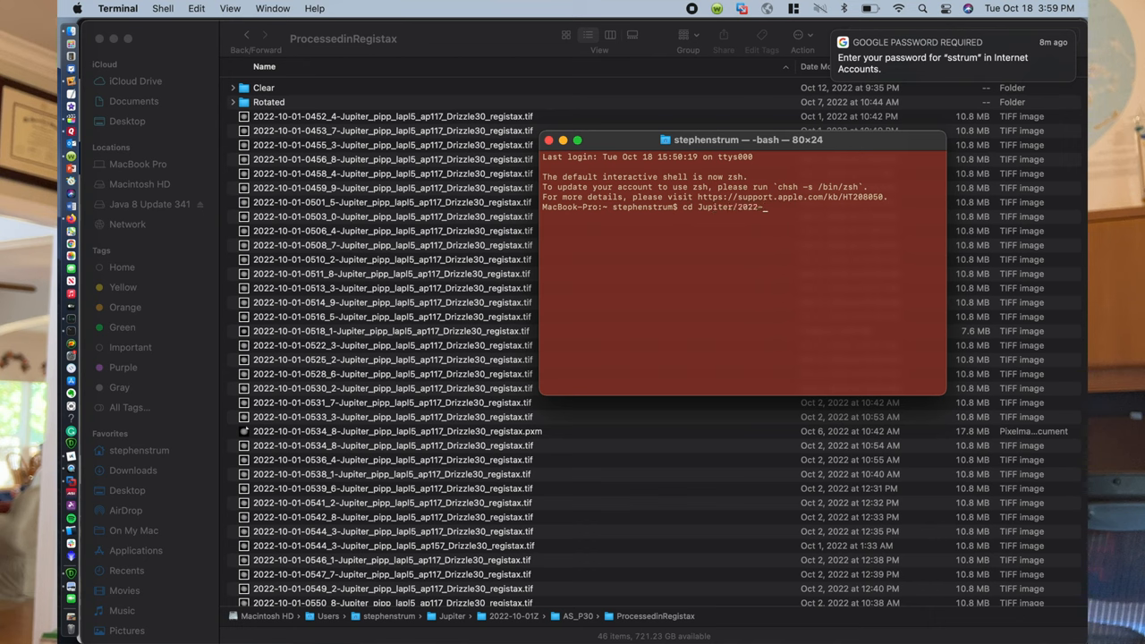
pyautogui.write('10-01')
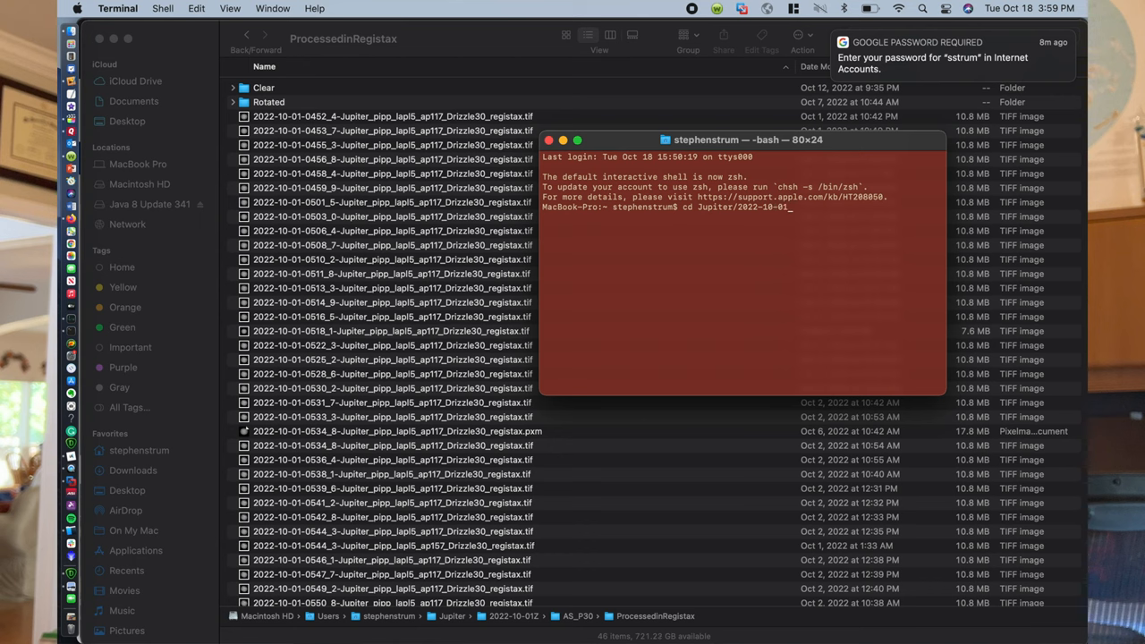
pyautogui.write('Z/')
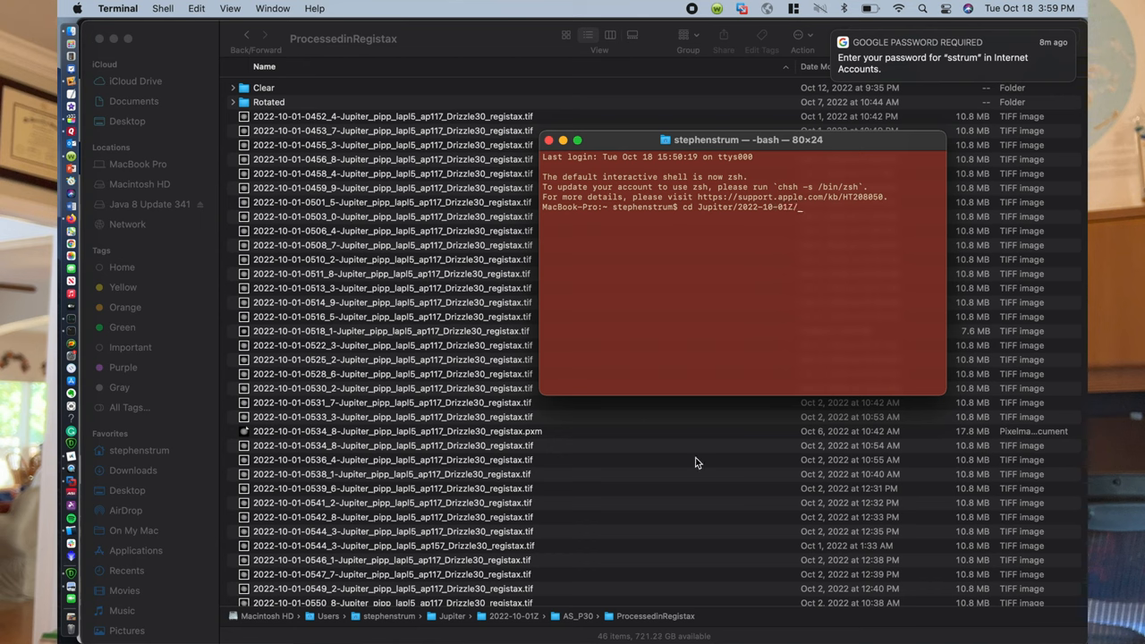
pyautogui.write('AS_P30/ProcessedinRegistax/')
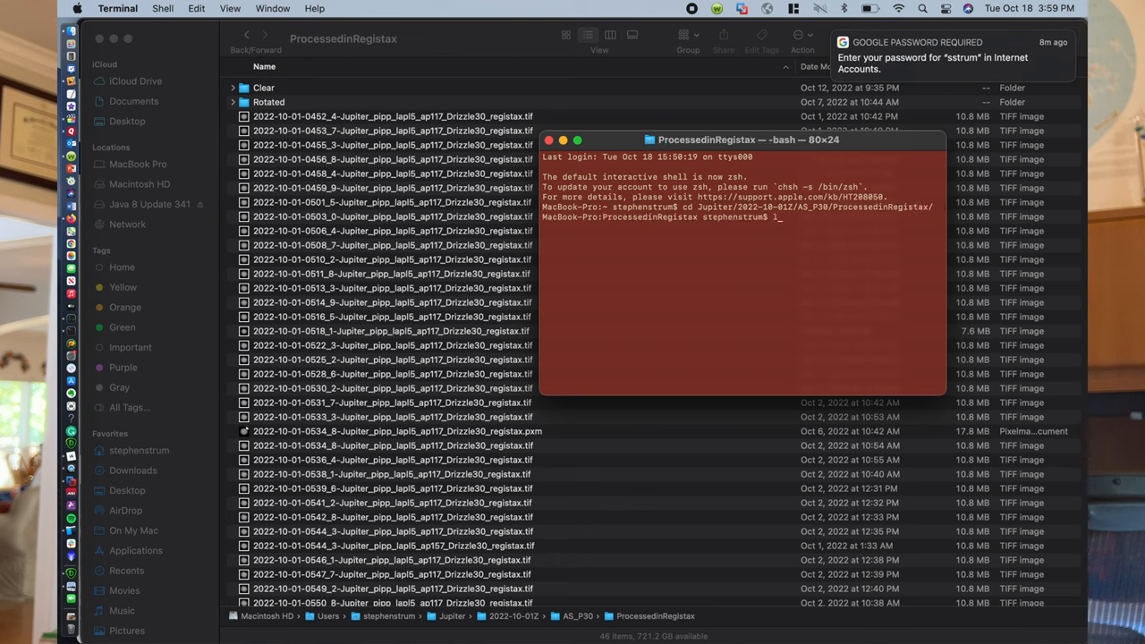
pyautogui.press('Return')
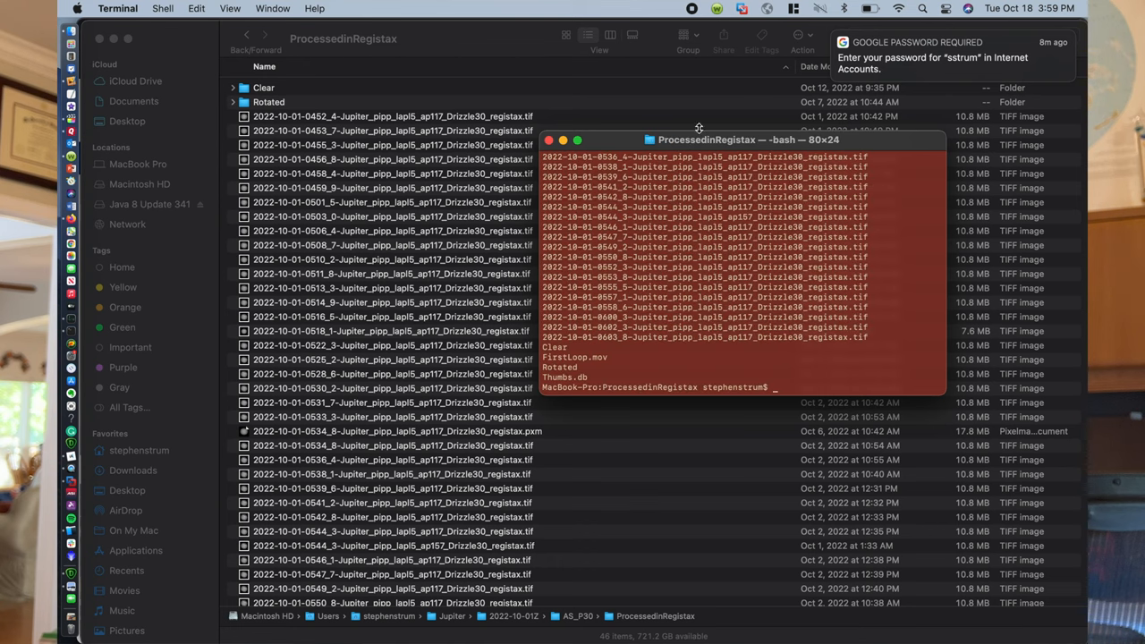
pyautogui.moveTo(697, 140); pyautogui.dragTo(697, 30)
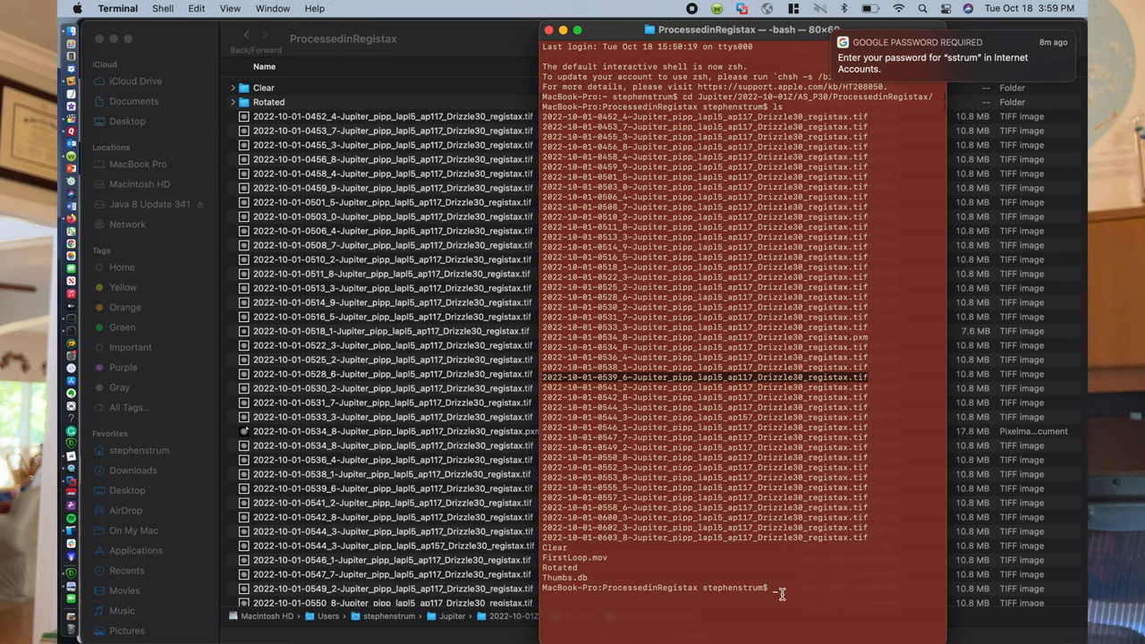
pyautogui.write('open')
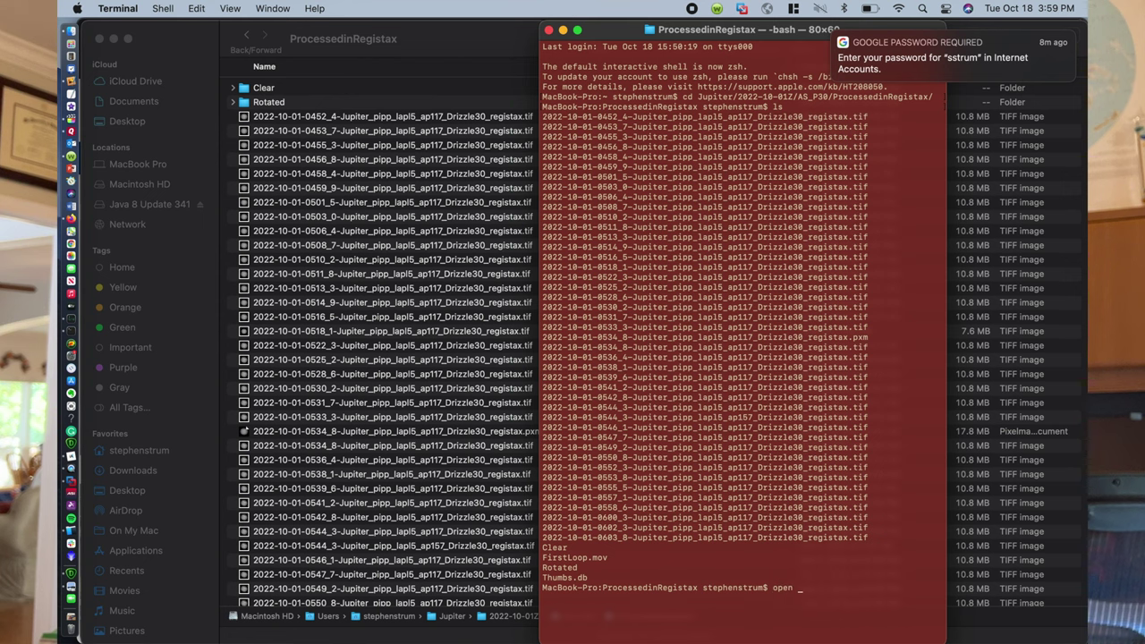
pyautogui.write('2022-10-01-0539_6-Jupiter_pipp_lapl5_ap117_Drizzle30_registax.tif')
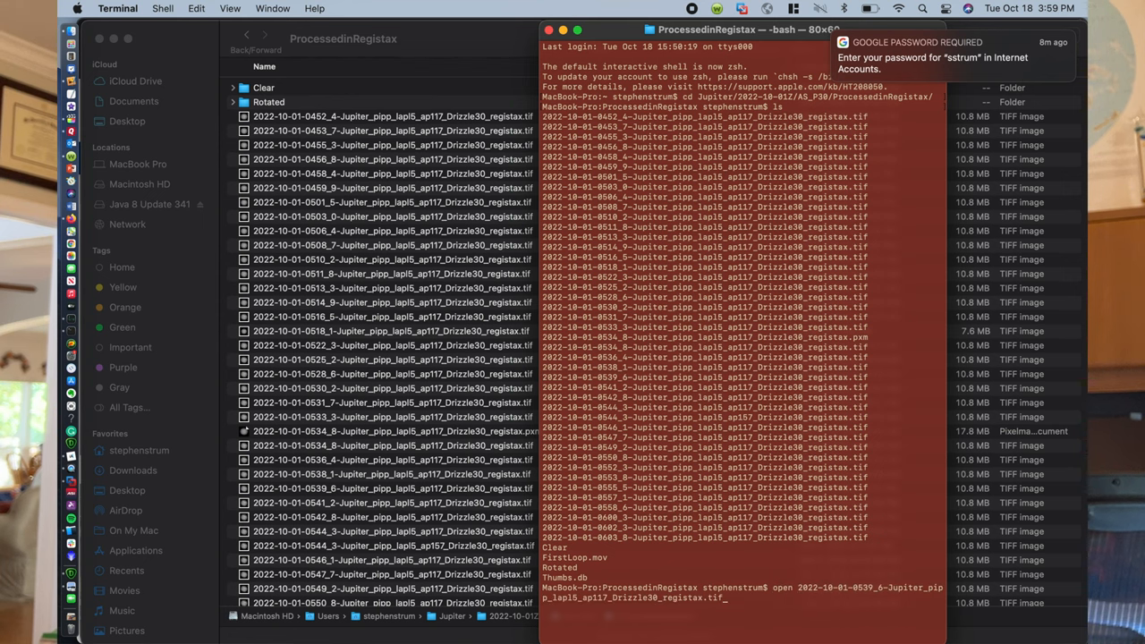
pyautogui.press('Return')
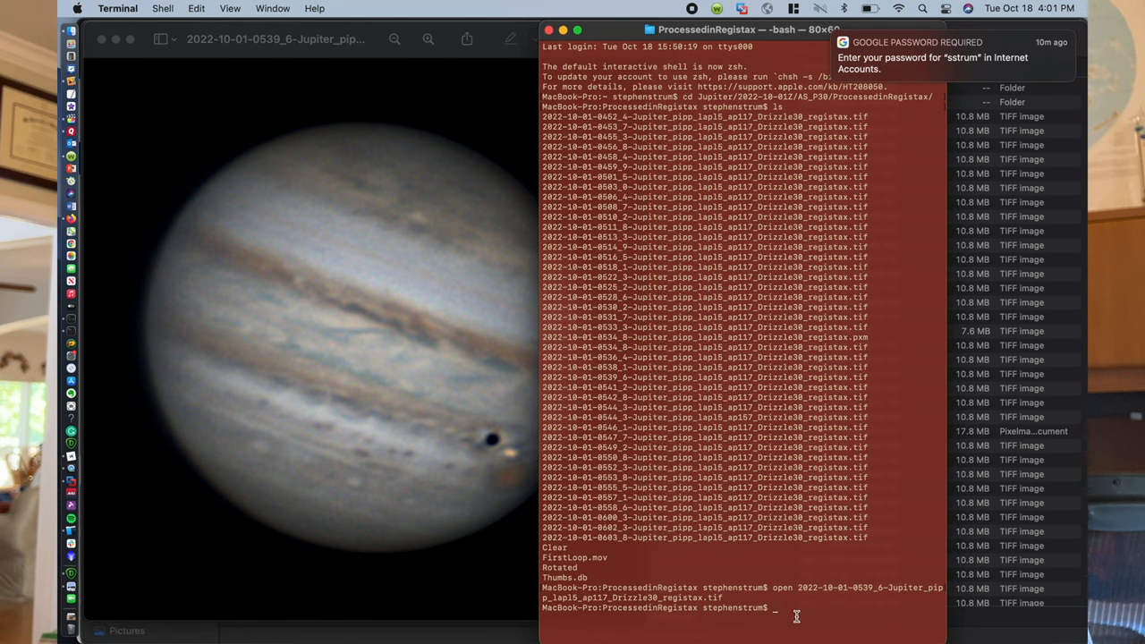
# Step: Enter 'sips -r 341.61' at the Terminal prompt
pyautogui.write('sips')
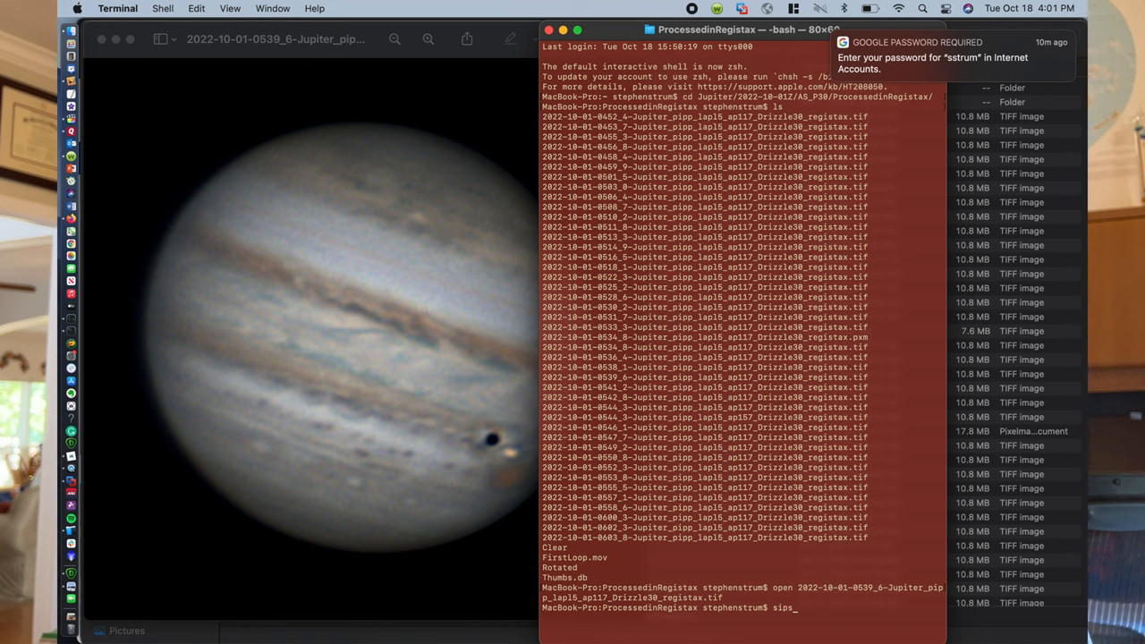
pyautogui.write('-r')
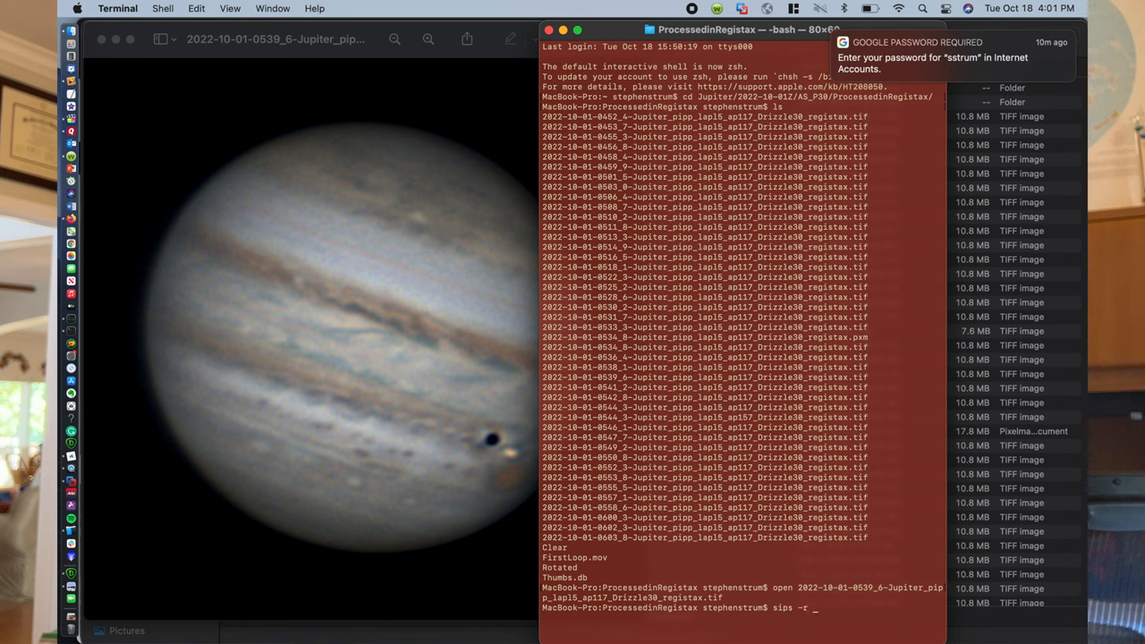
pyautogui.write('341.')
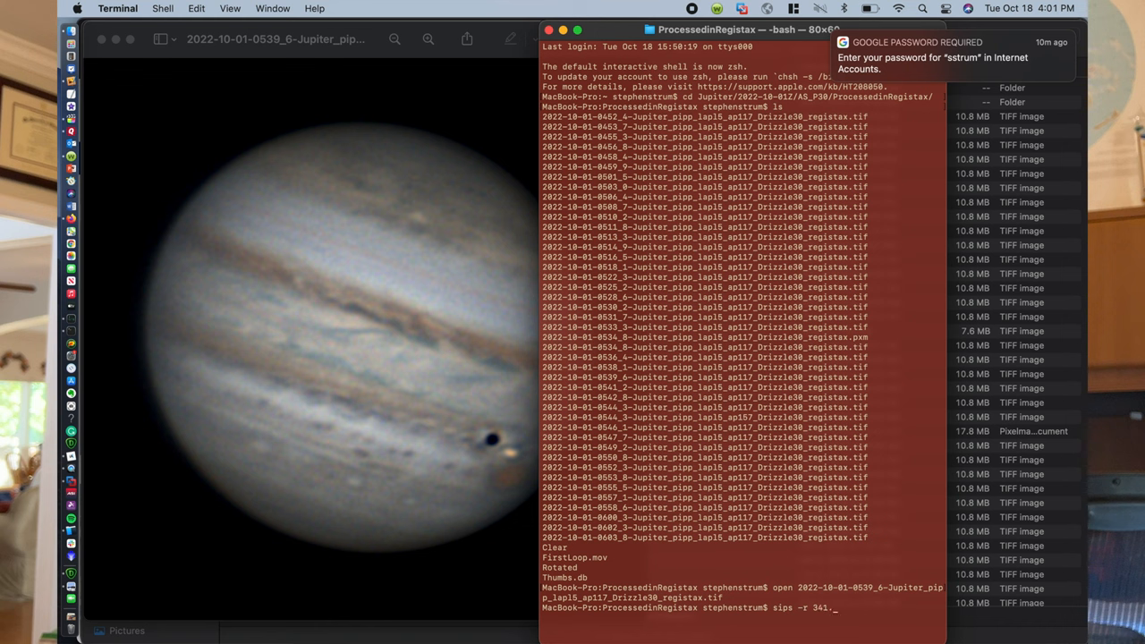
pyautogui.write('61')
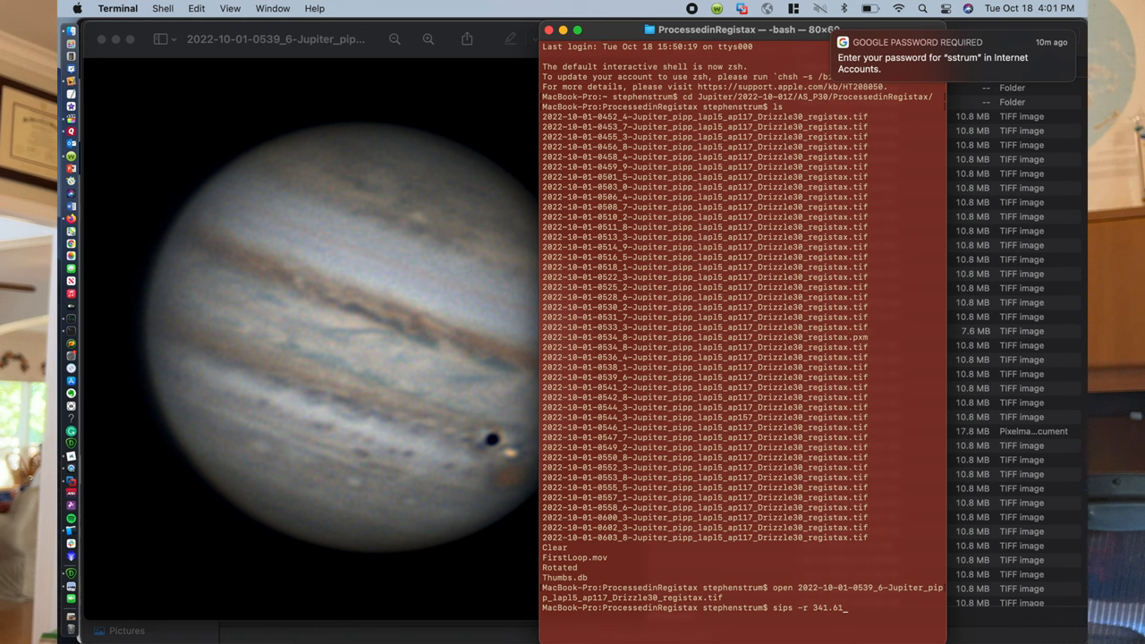